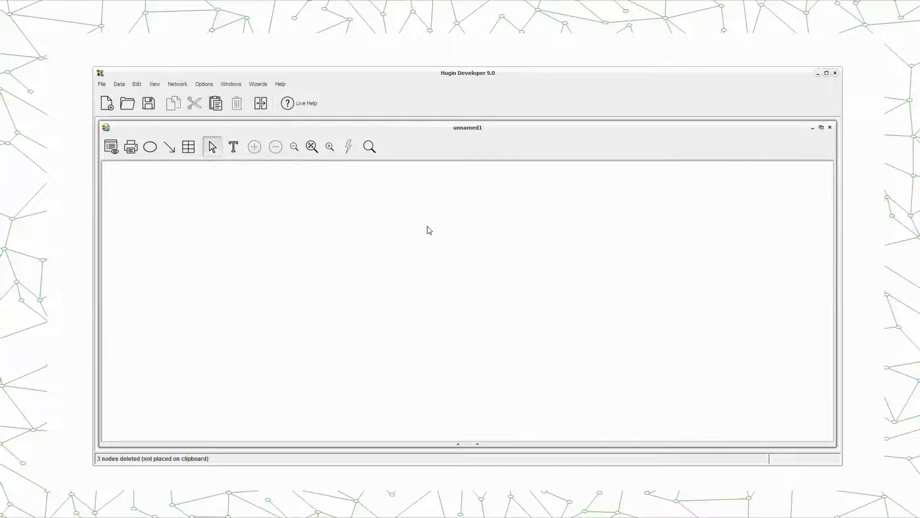
mouse_move(182, 198)
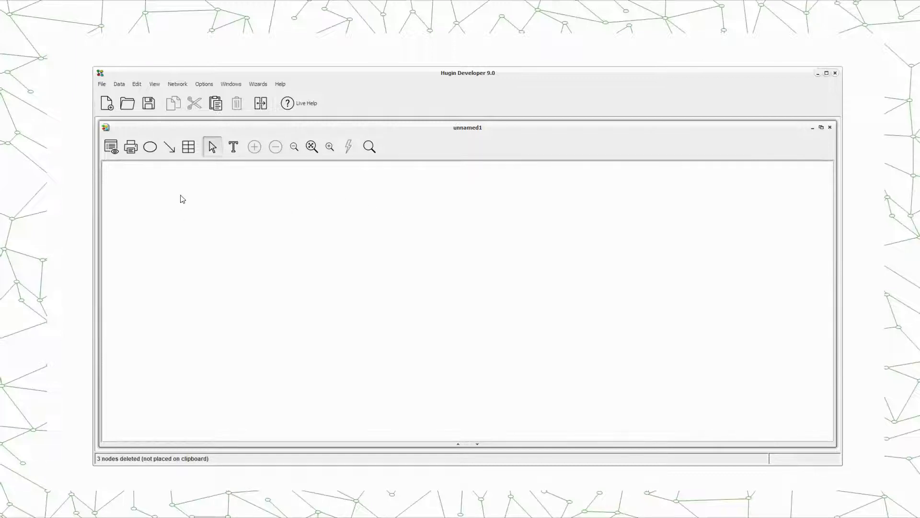
Place three discrete chance nodes C1, C2 and C3 on the canvas using the Discrete Chance tool
click(150, 147)
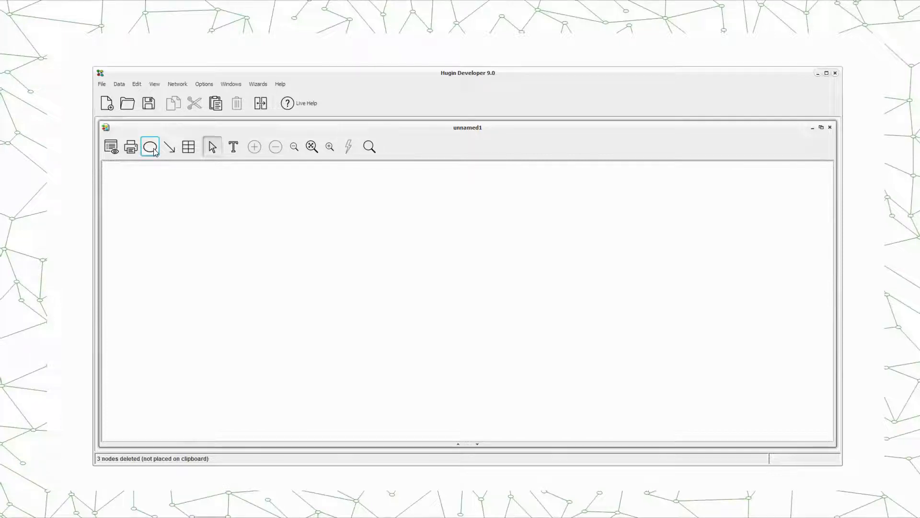
click(149, 147)
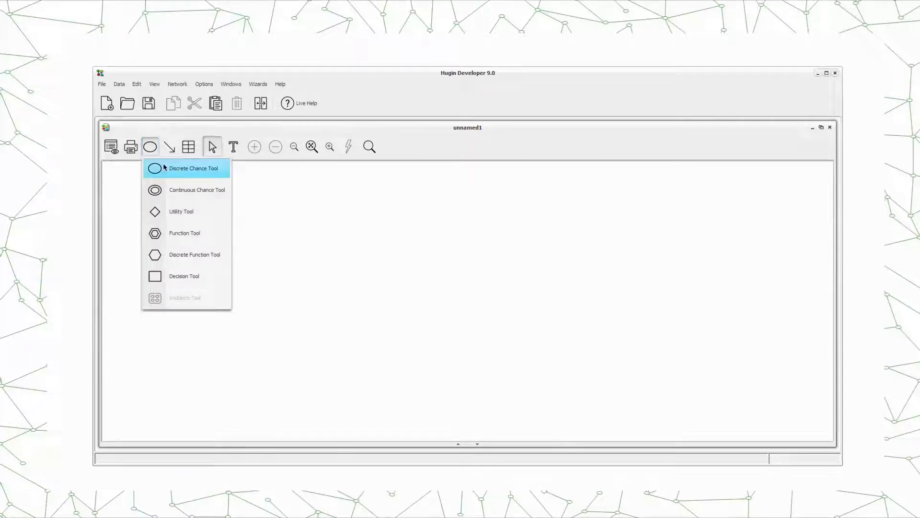
click(193, 168)
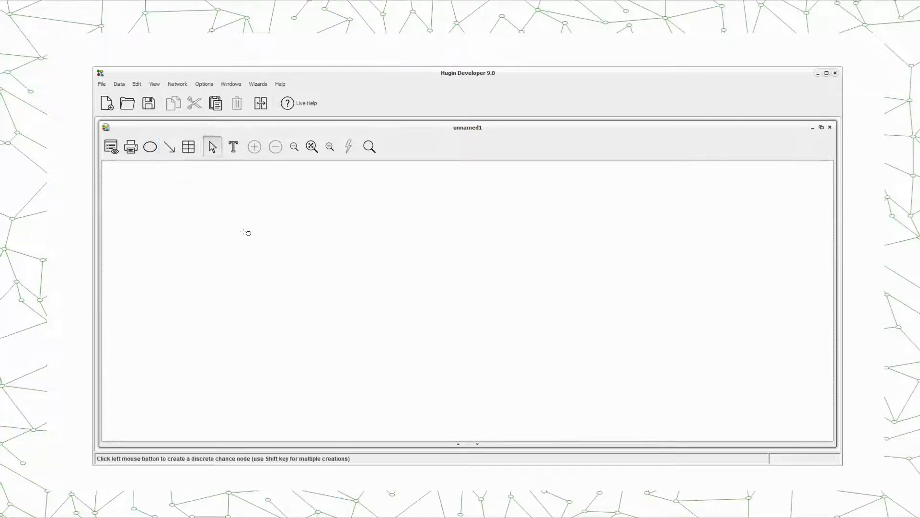
click(208, 242)
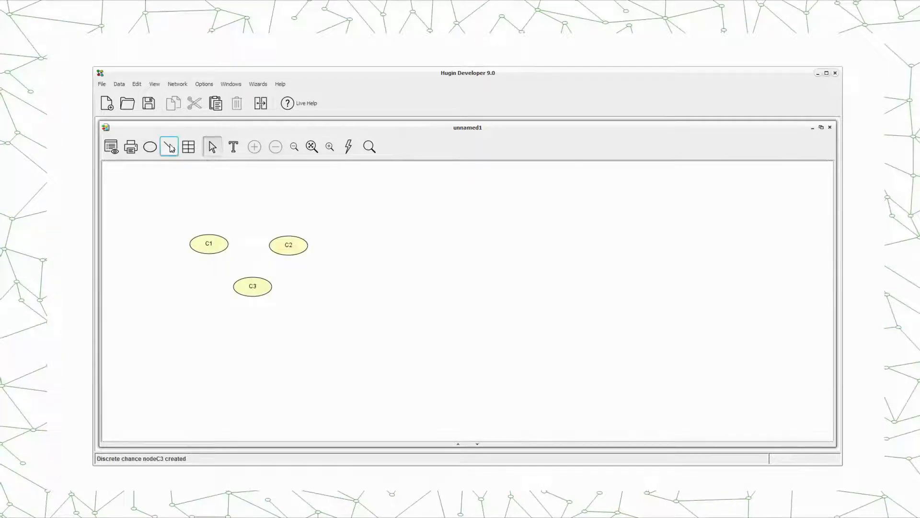
Link C1 and C2 into C3 and rename the nodes X1, X2 and Y
click(169, 146)
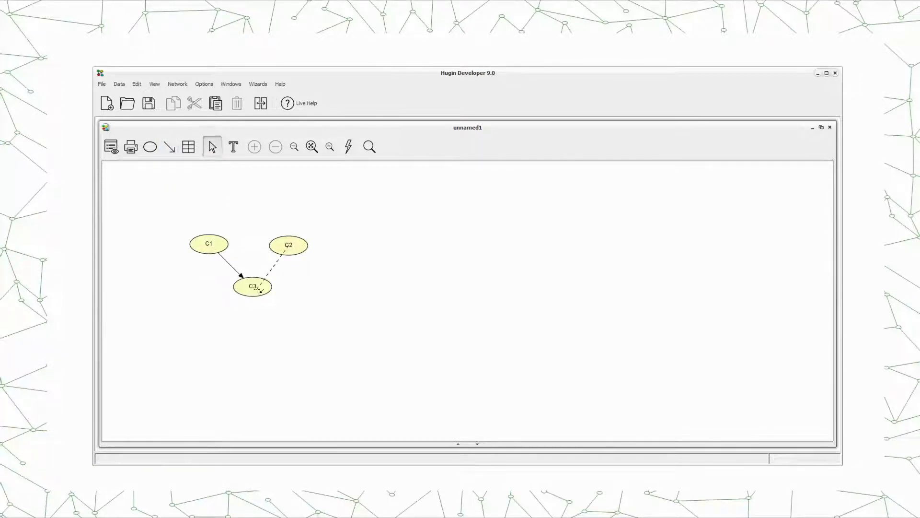
double_click(208, 244)
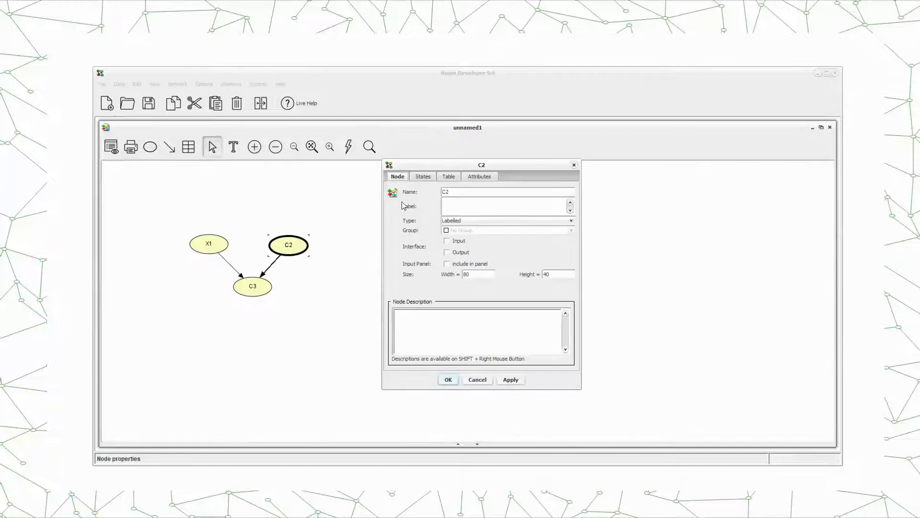
click(508, 192)
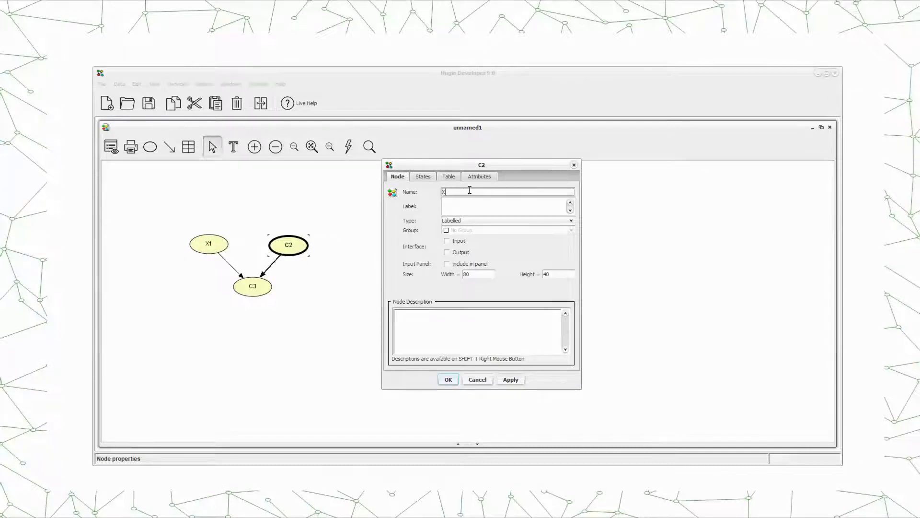
click(252, 286)
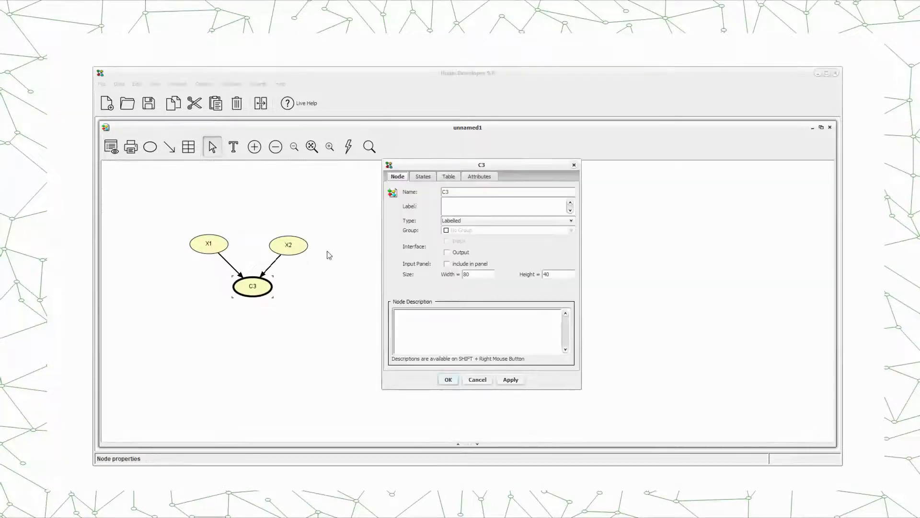
click(505, 192)
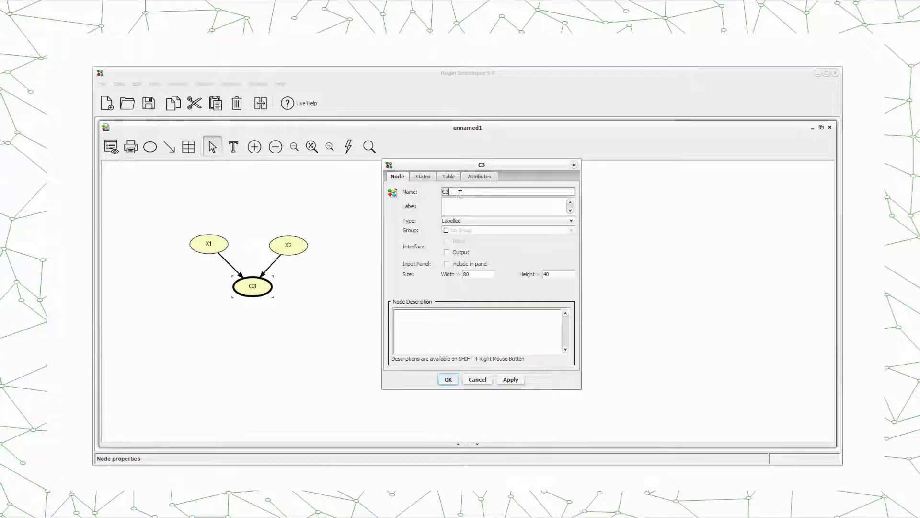
click(448, 379)
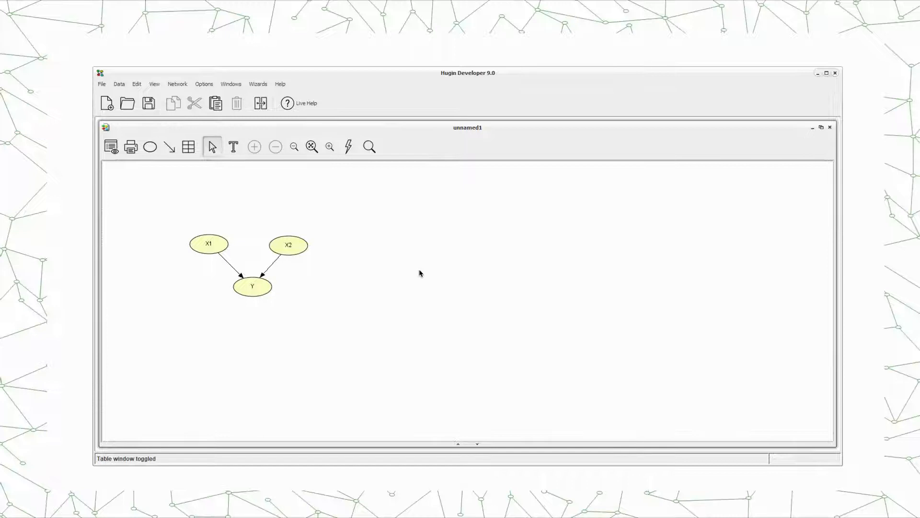
mouse_move(385, 264)
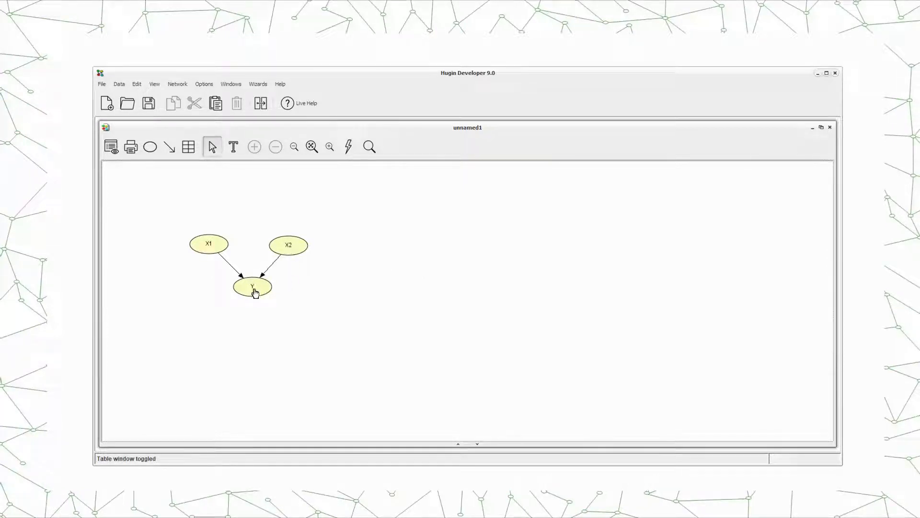
mouse_move(332, 287)
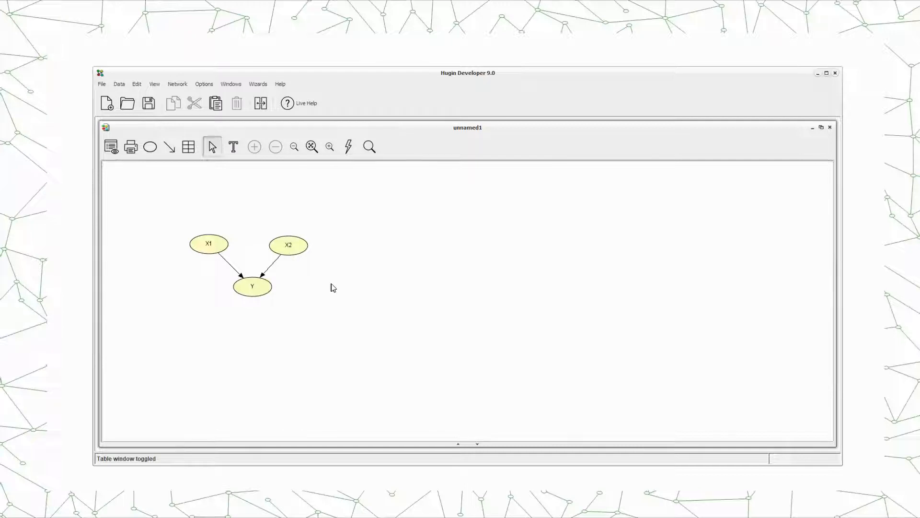
mouse_move(298, 264)
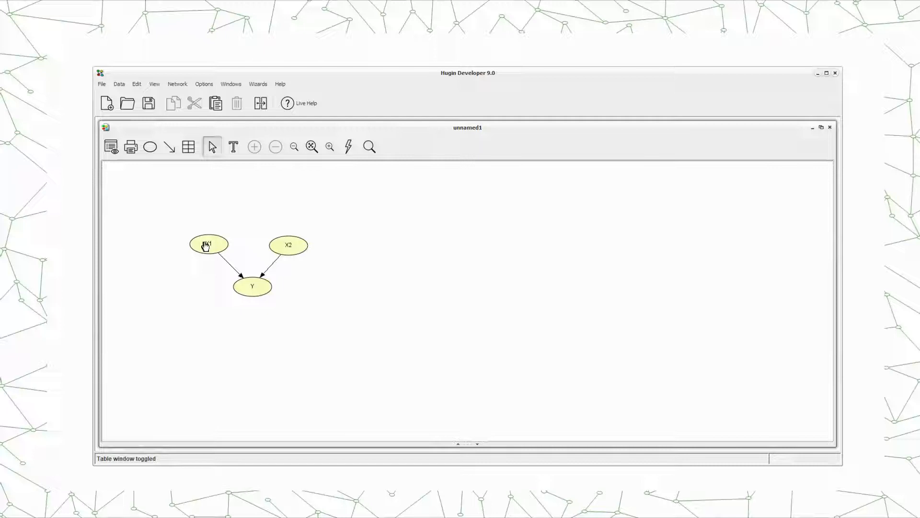
Show X1's probability table, listing State 1 and State 2 with value 1
right_click(208, 243)
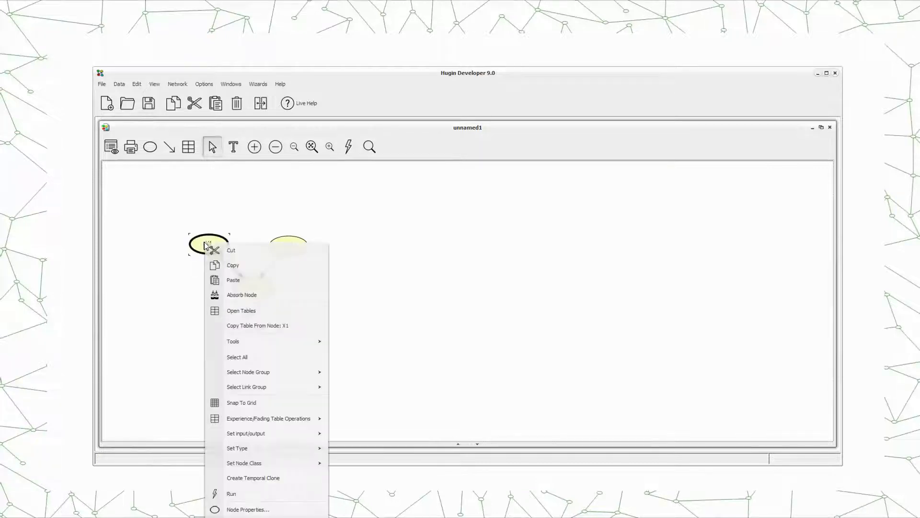
click(241, 309)
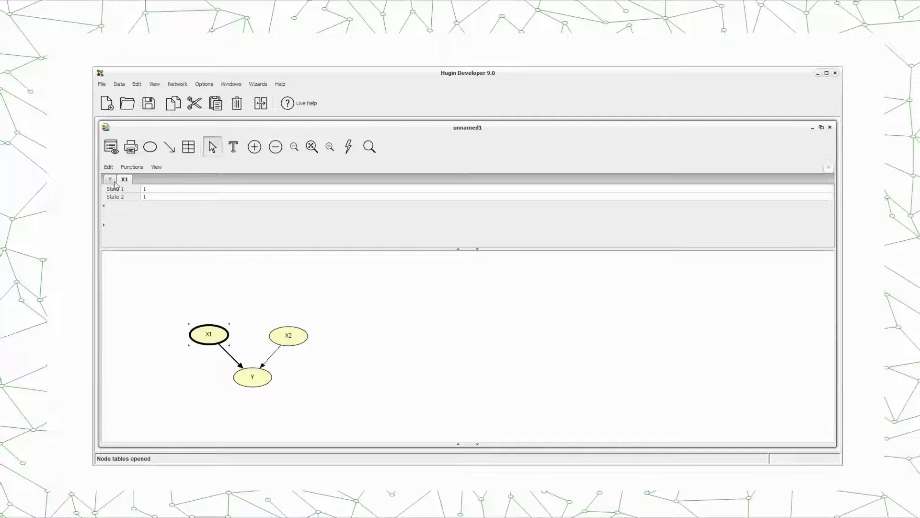
mouse_move(140, 213)
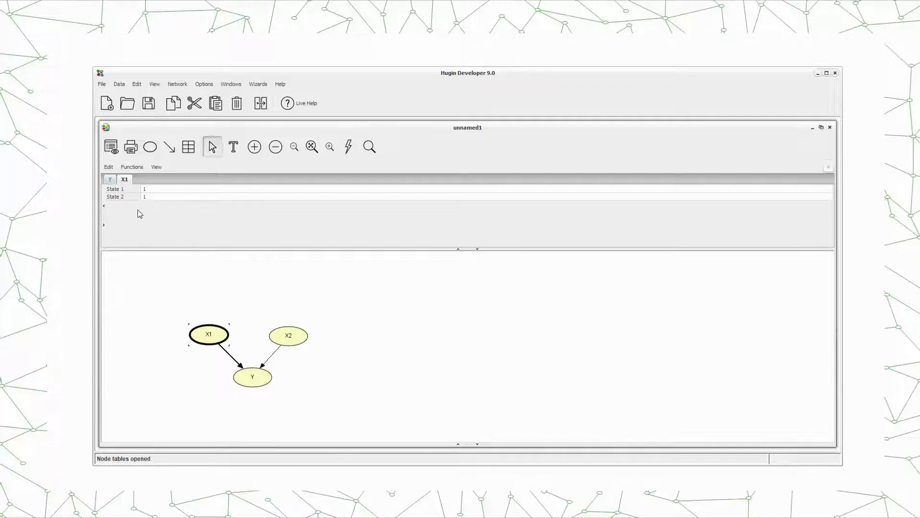
mouse_move(210, 341)
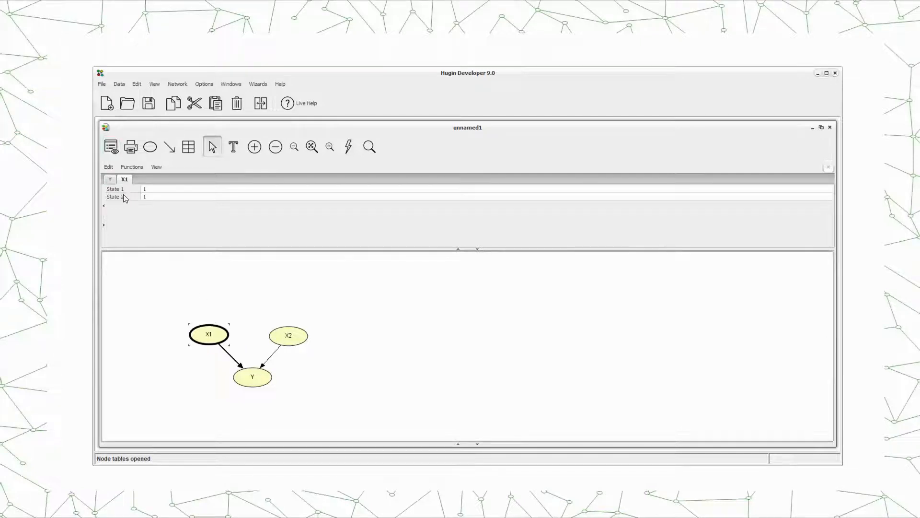
mouse_move(169, 261)
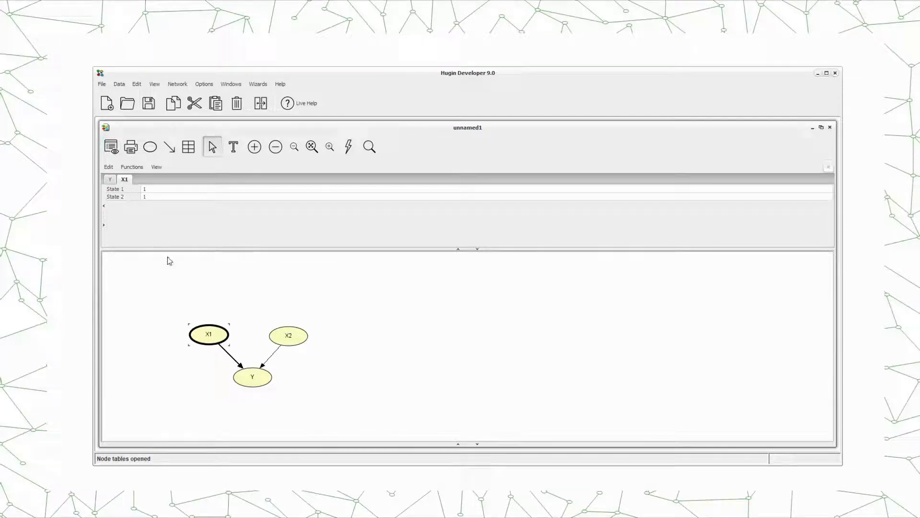
mouse_move(255, 385)
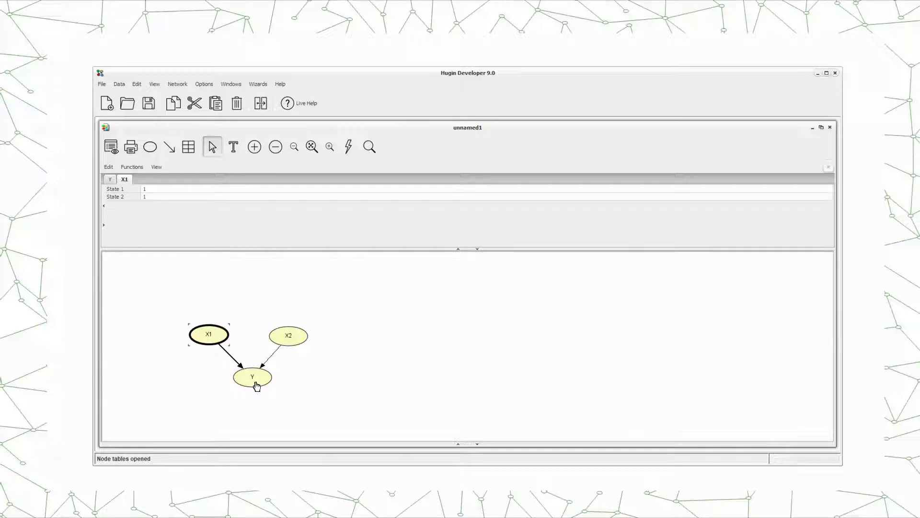
mouse_move(303, 343)
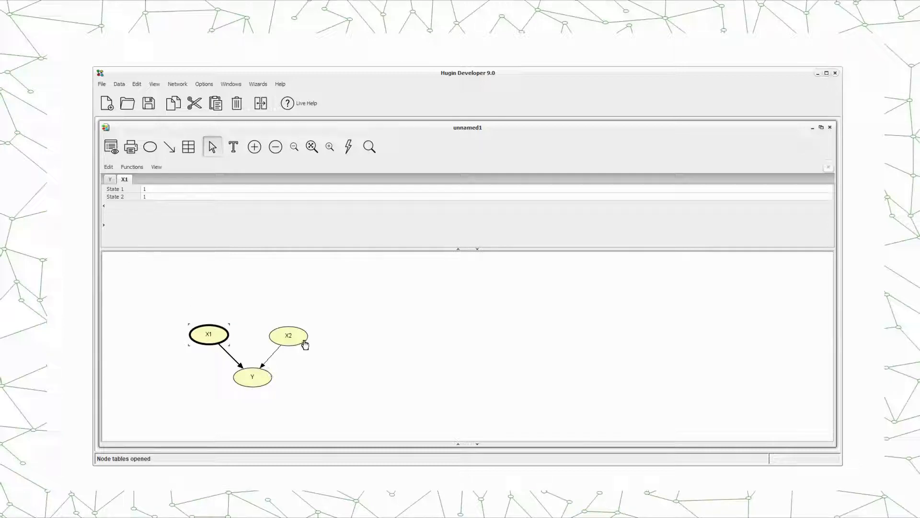
mouse_move(176, 288)
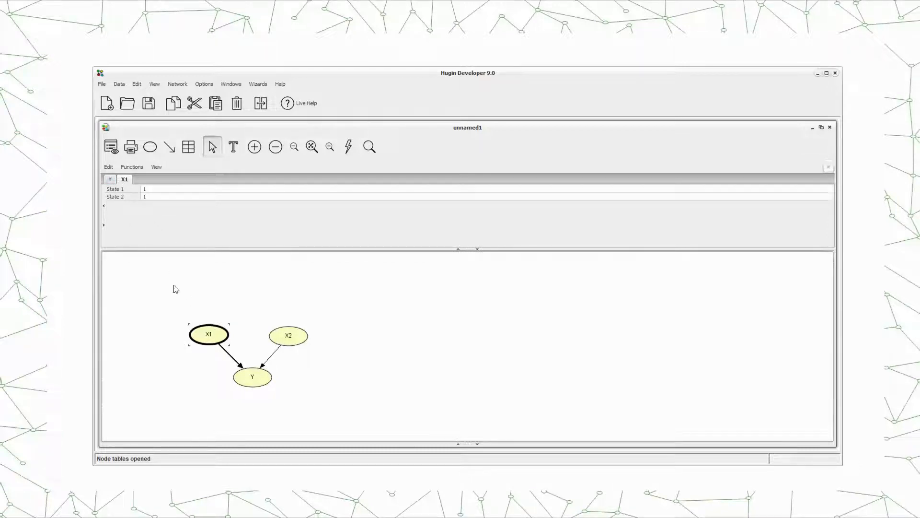
mouse_move(237, 339)
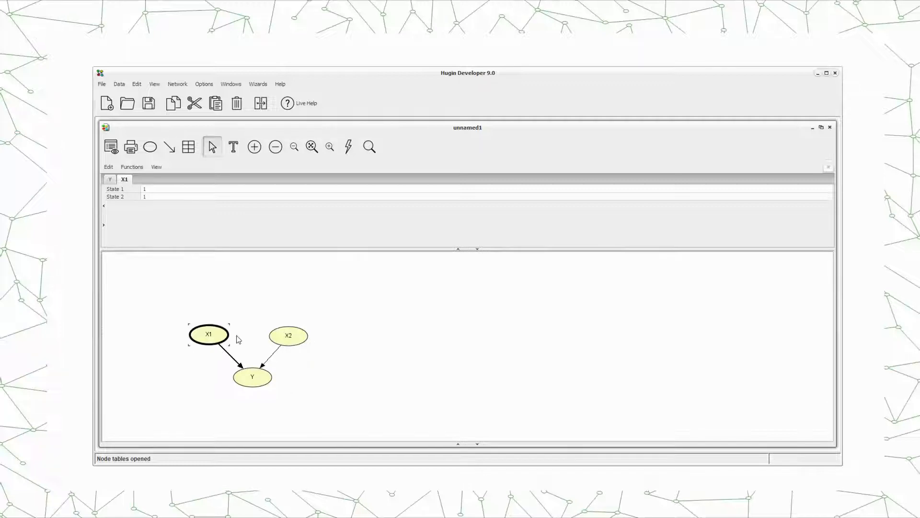
mouse_move(182, 293)
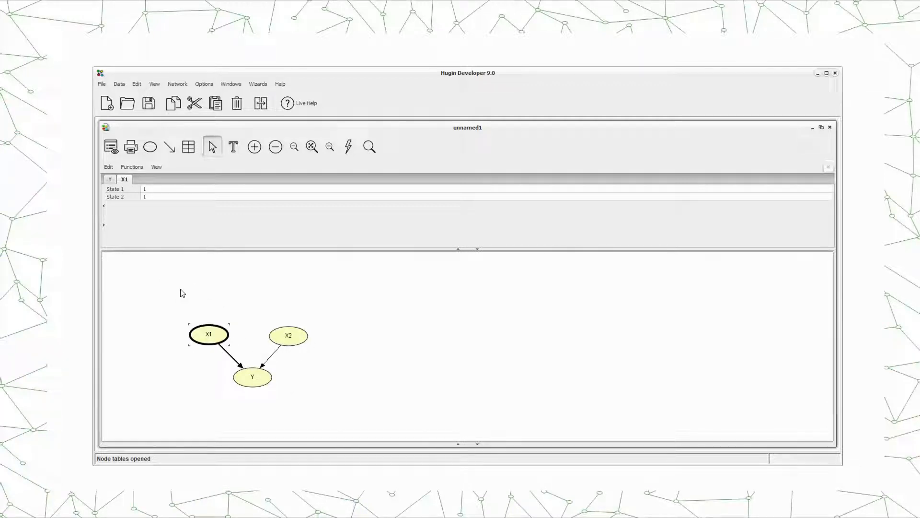
mouse_move(189, 290)
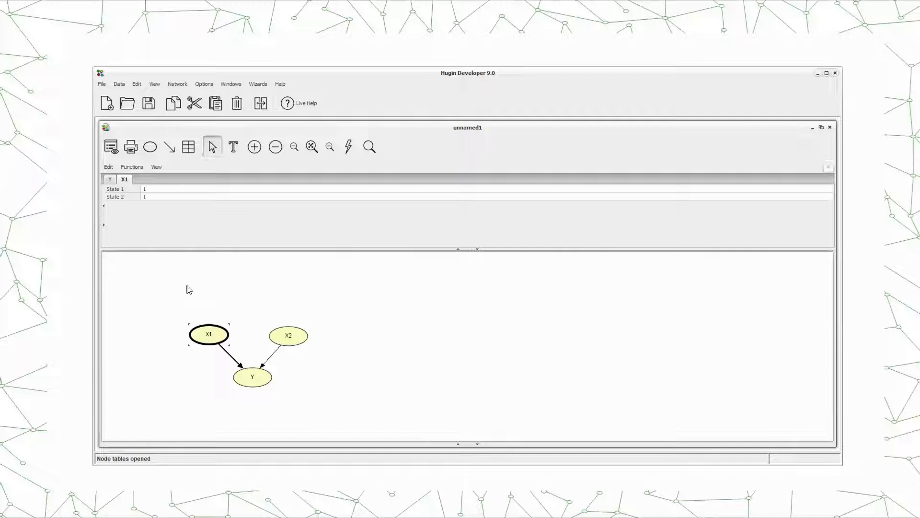
mouse_move(188, 269)
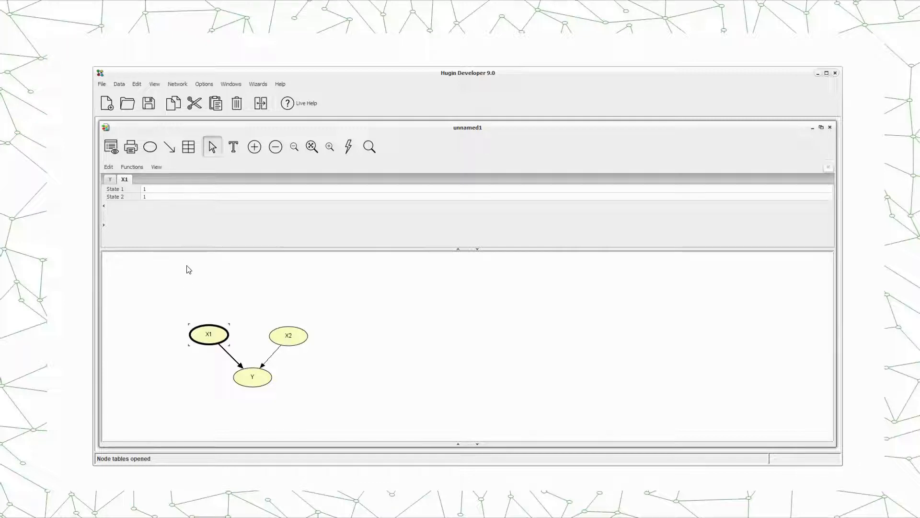
mouse_move(195, 268)
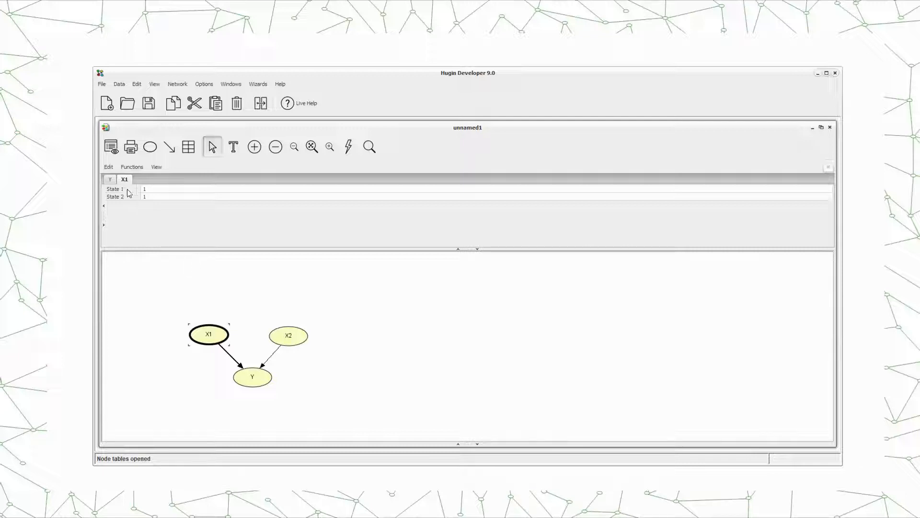
mouse_move(133, 260)
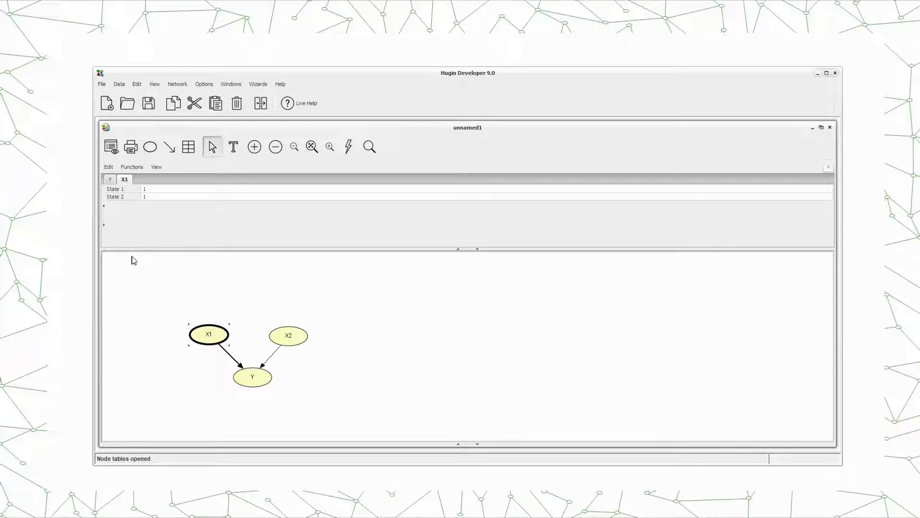
mouse_move(228, 287)
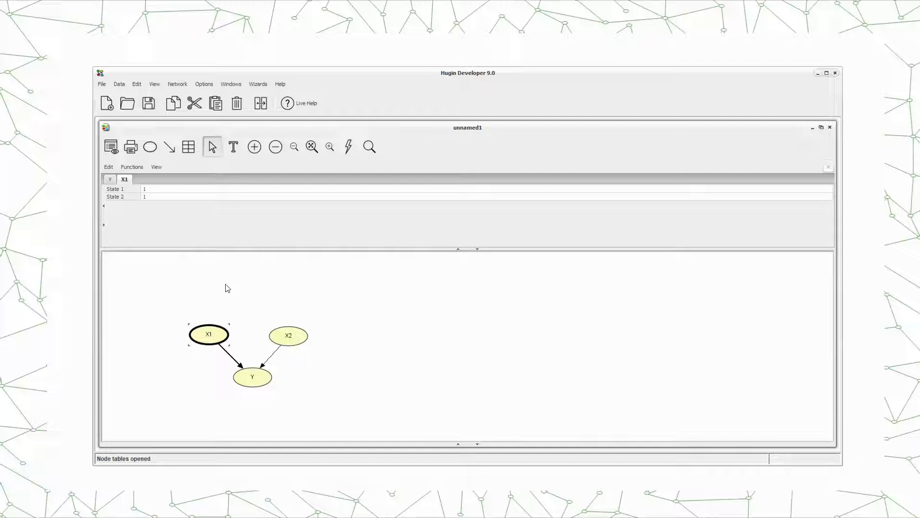
mouse_move(184, 290)
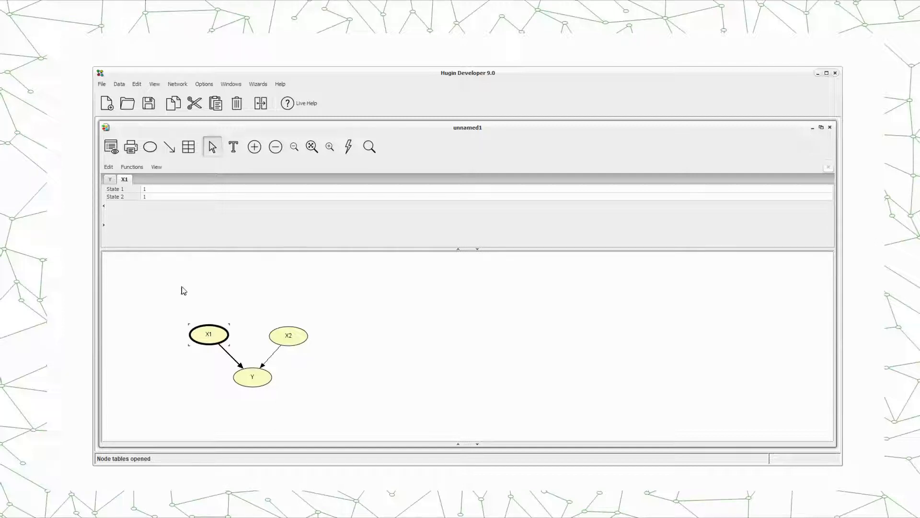
mouse_move(196, 290)
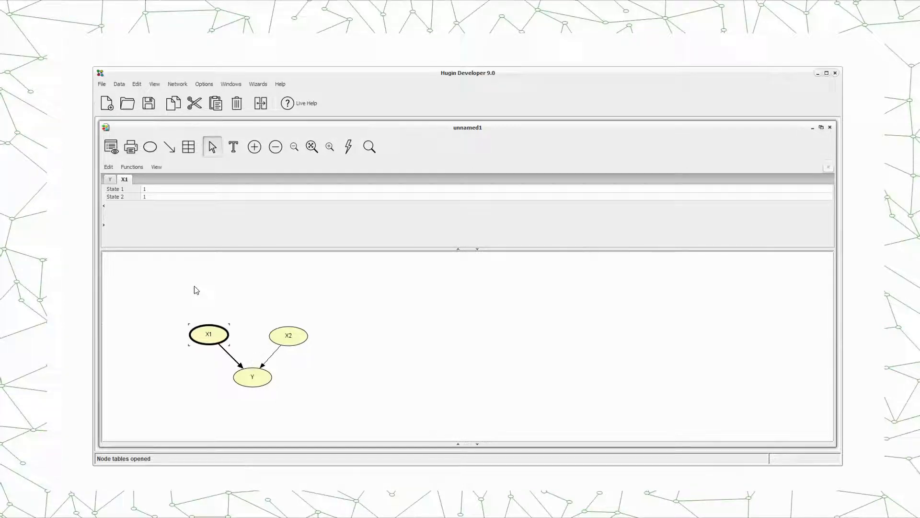
mouse_move(179, 302)
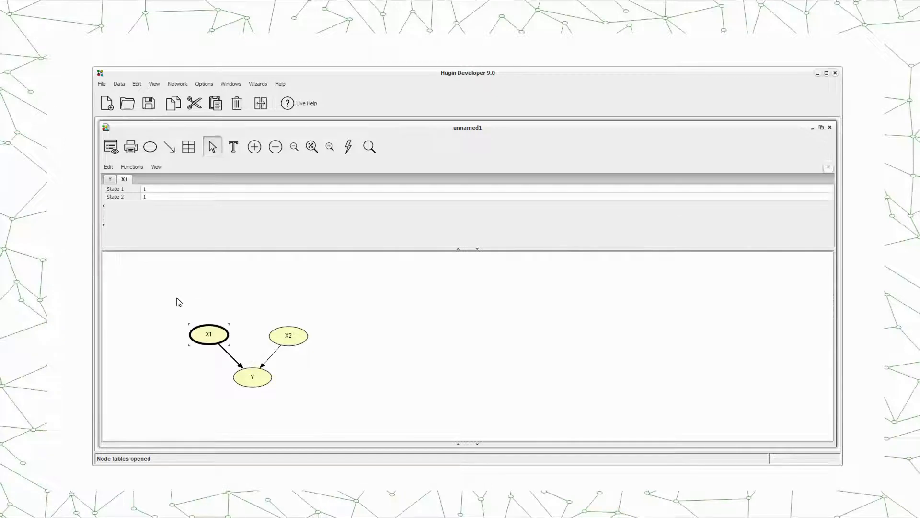
mouse_move(196, 296)
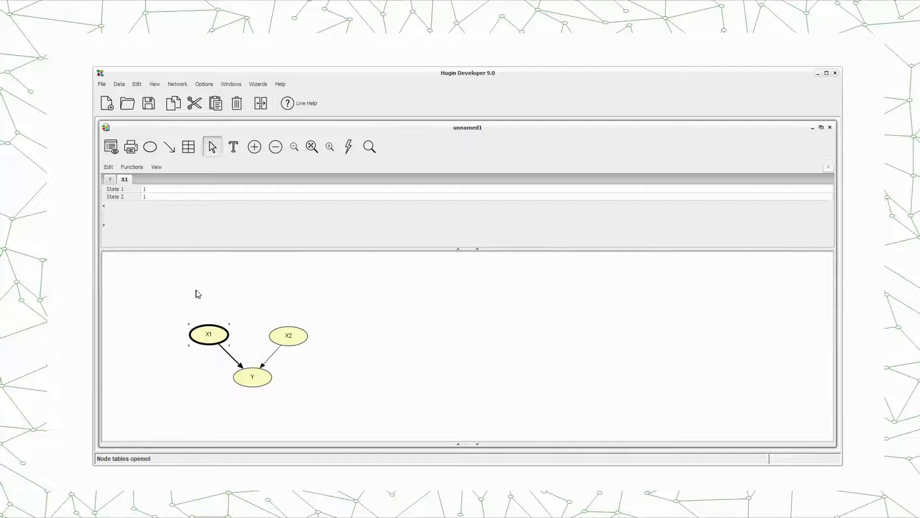
mouse_move(516, 307)
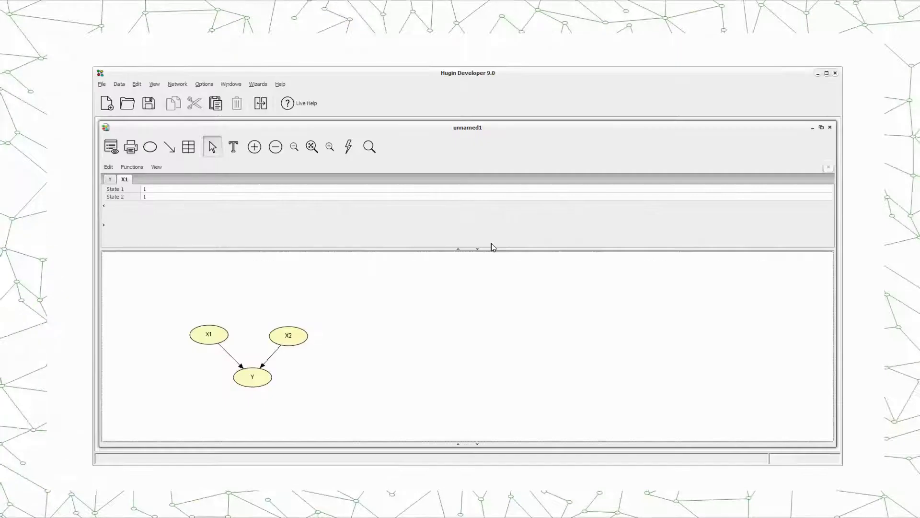
mouse_move(198, 309)
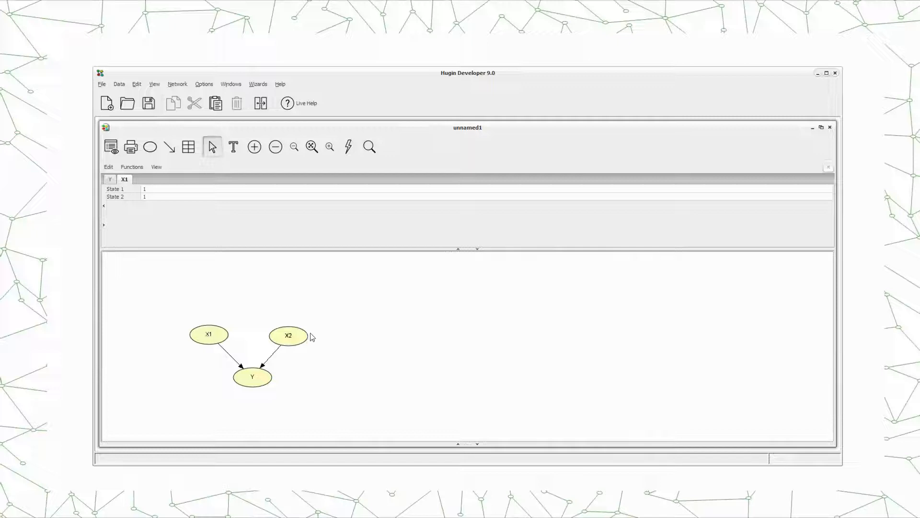
mouse_move(192, 312)
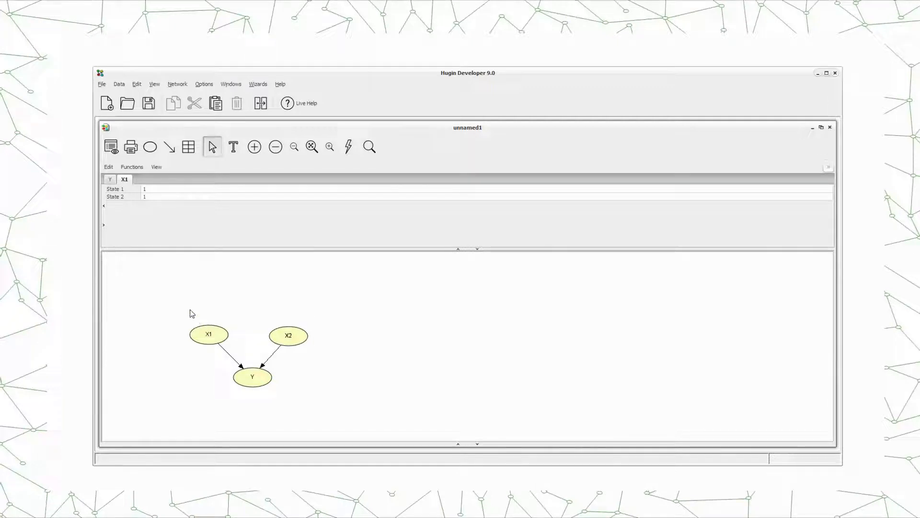
mouse_move(172, 255)
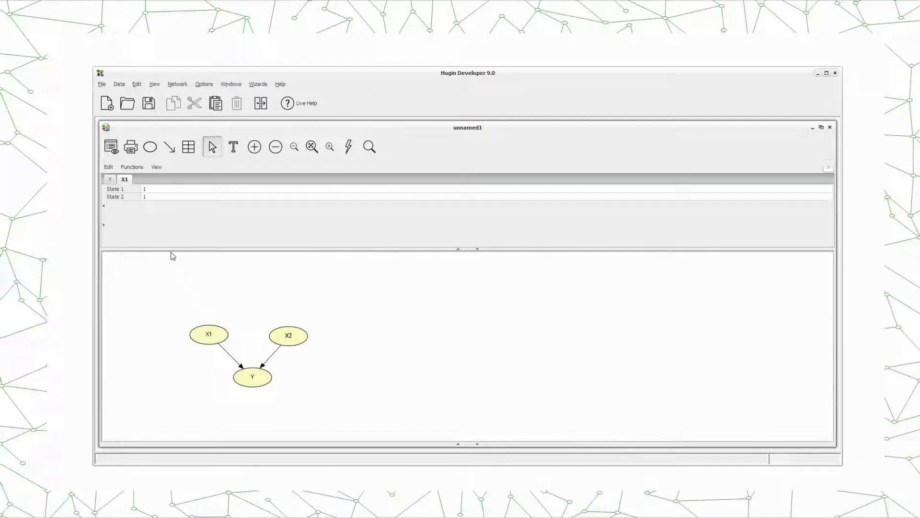
Set X1, X2 and Y to Numbered type with states 0 and 1
click(208, 333)
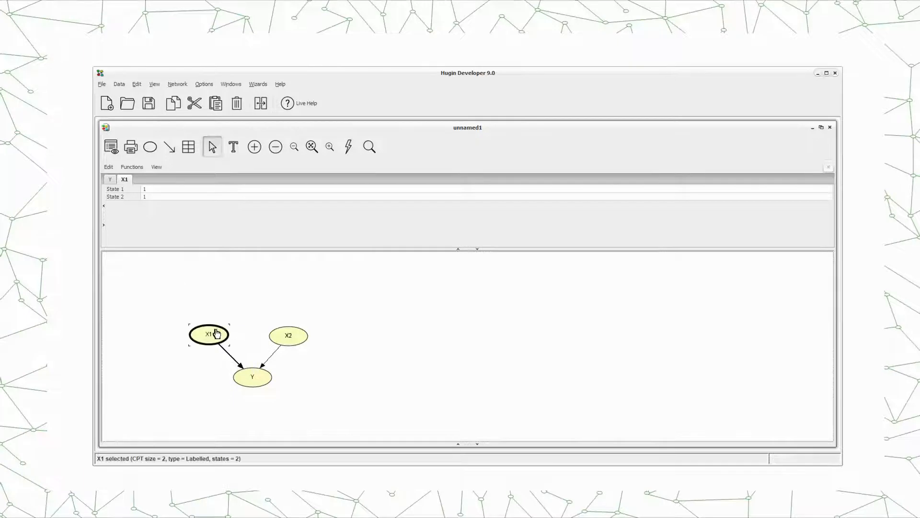
double_click(209, 334)
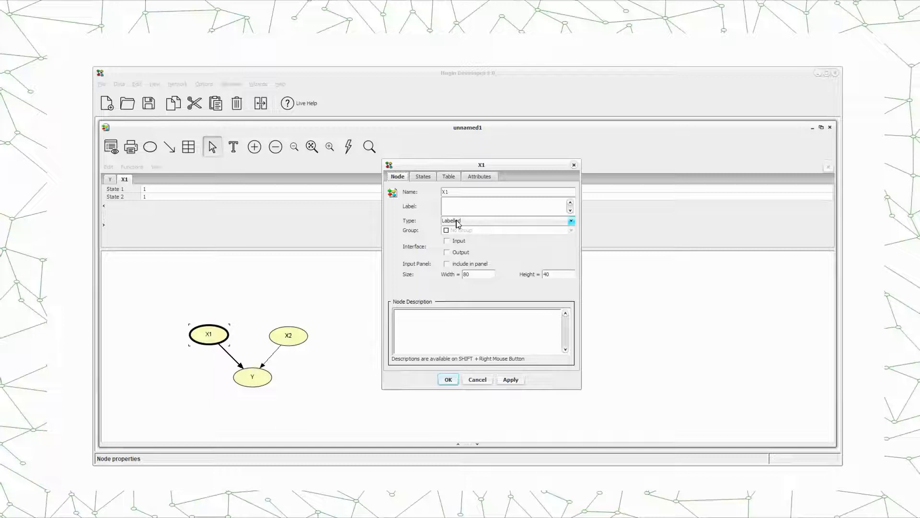
click(569, 221)
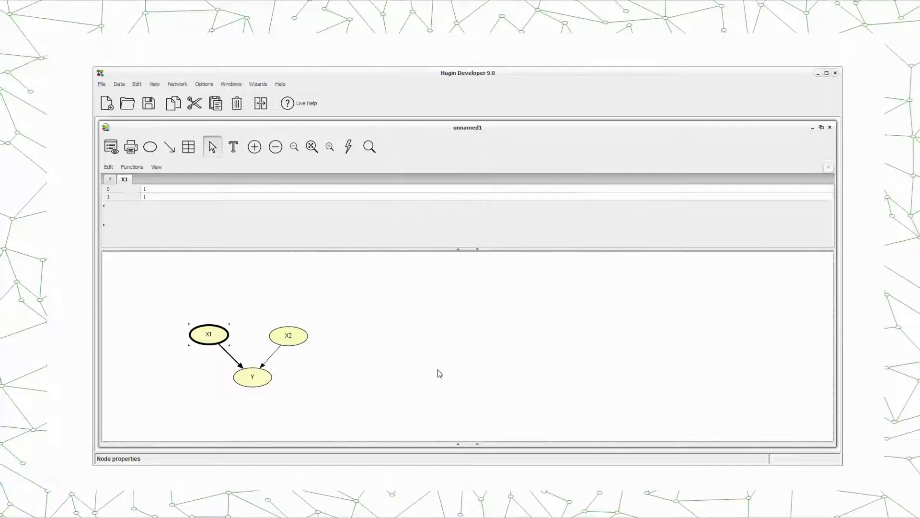
double_click(288, 336)
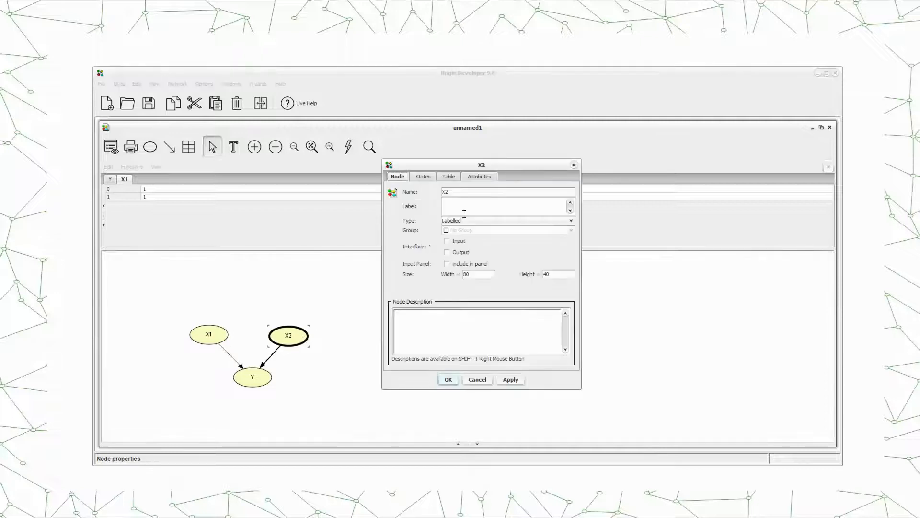
click(508, 220)
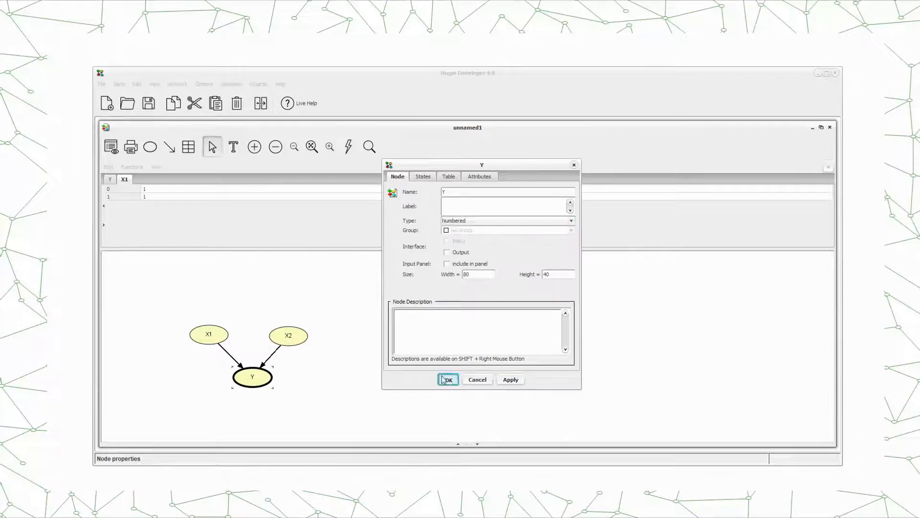
click(447, 380)
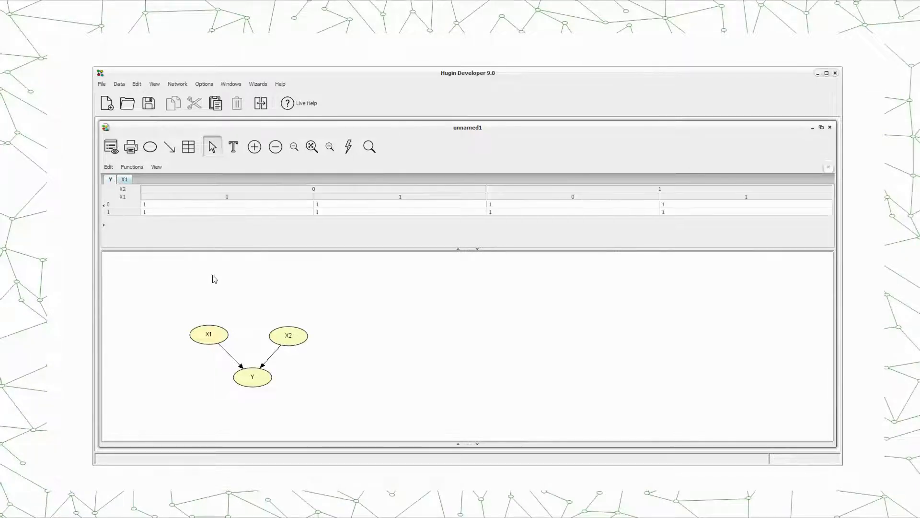
Show X2's table, rename its states 1 and 2, and add a third state 3
right_click(288, 335)
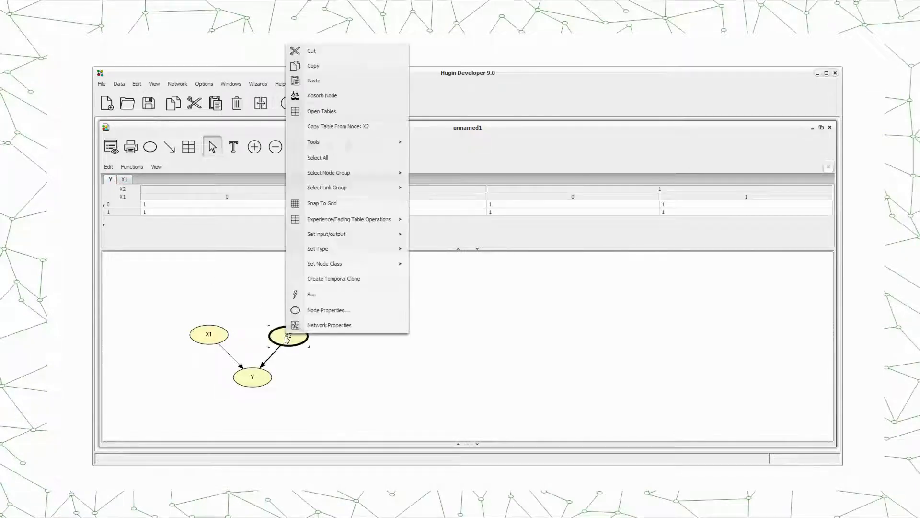
click(322, 111)
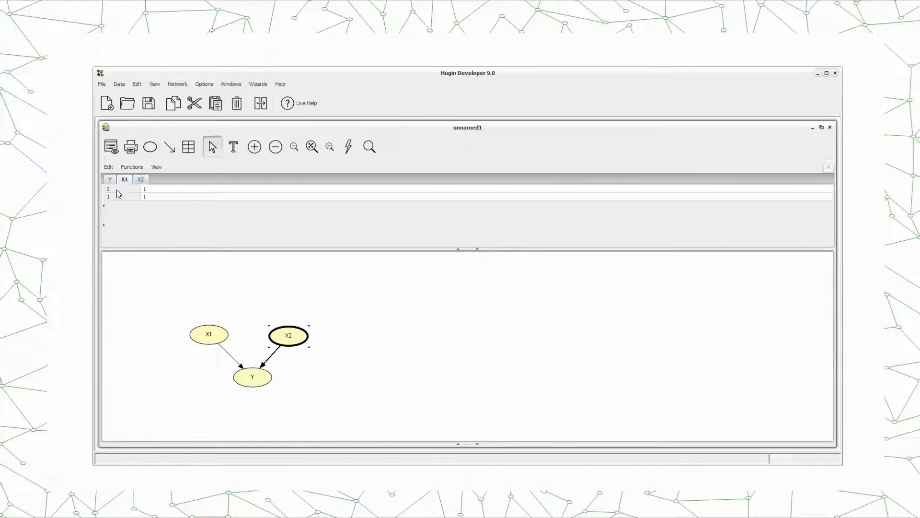
mouse_move(163, 203)
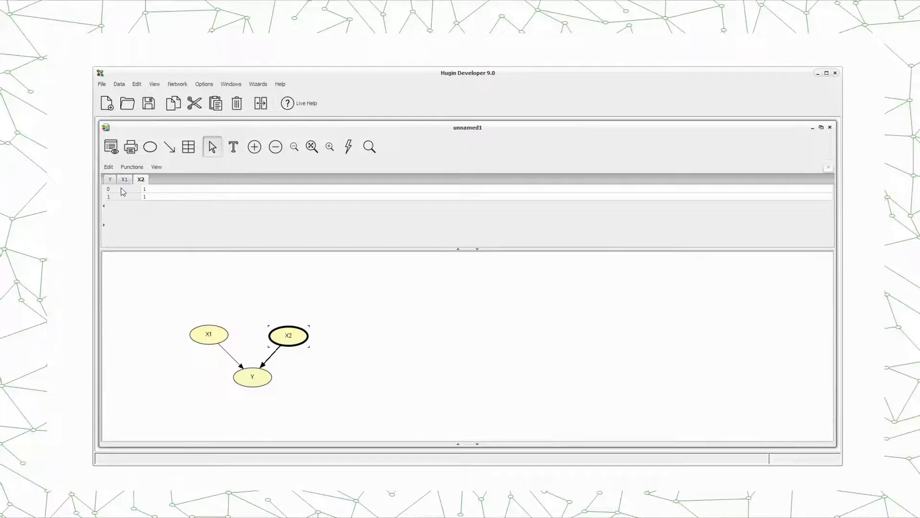
click(123, 189)
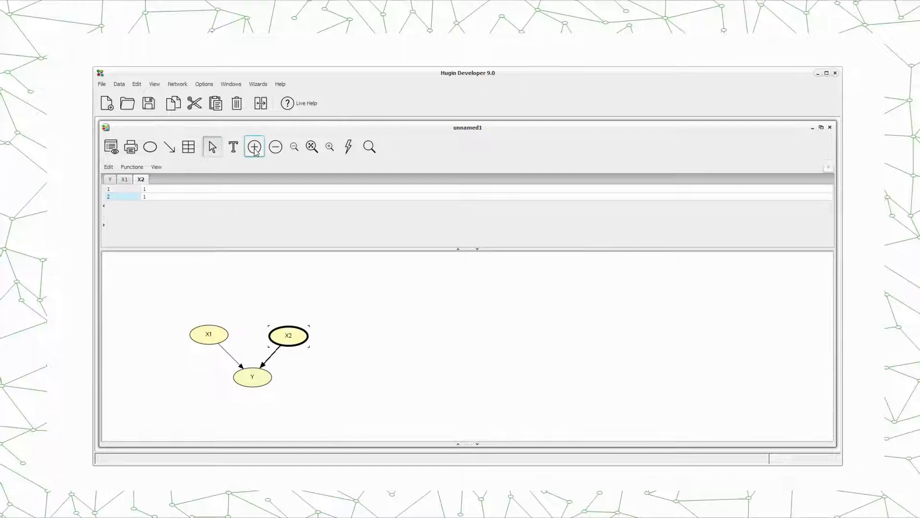
click(254, 146)
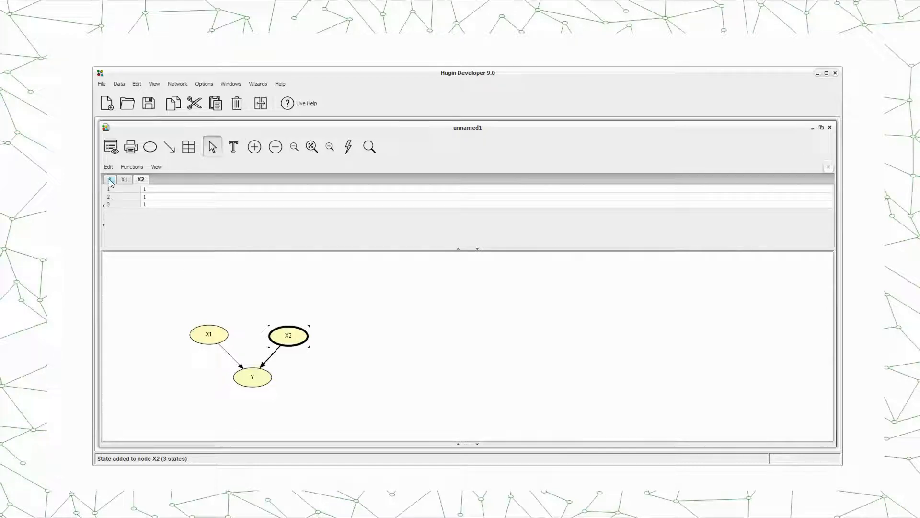
Show Y's table spanning X2 states 1–3 against X1 states 0–1
click(109, 180)
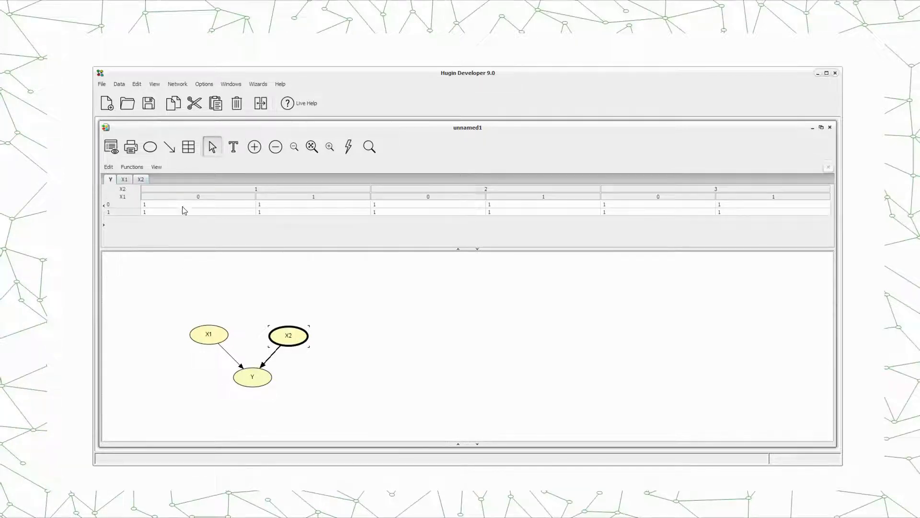
click(251, 376)
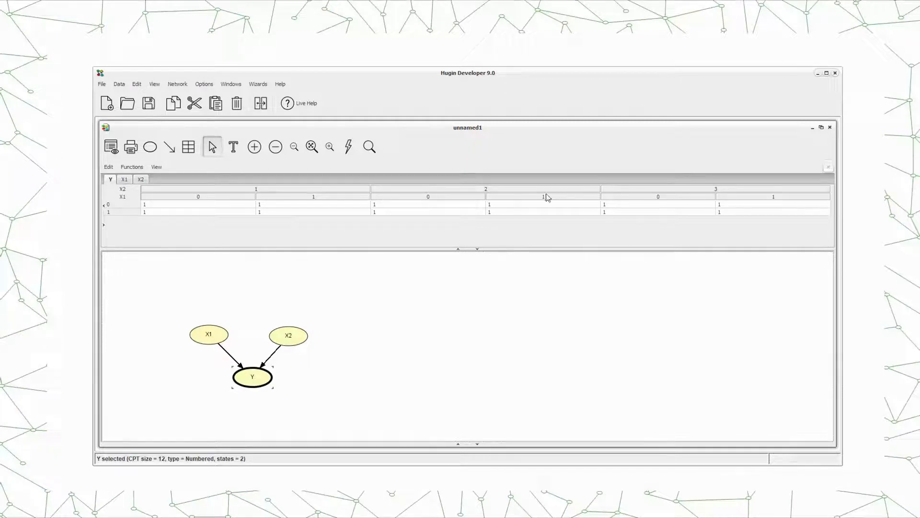
mouse_move(113, 216)
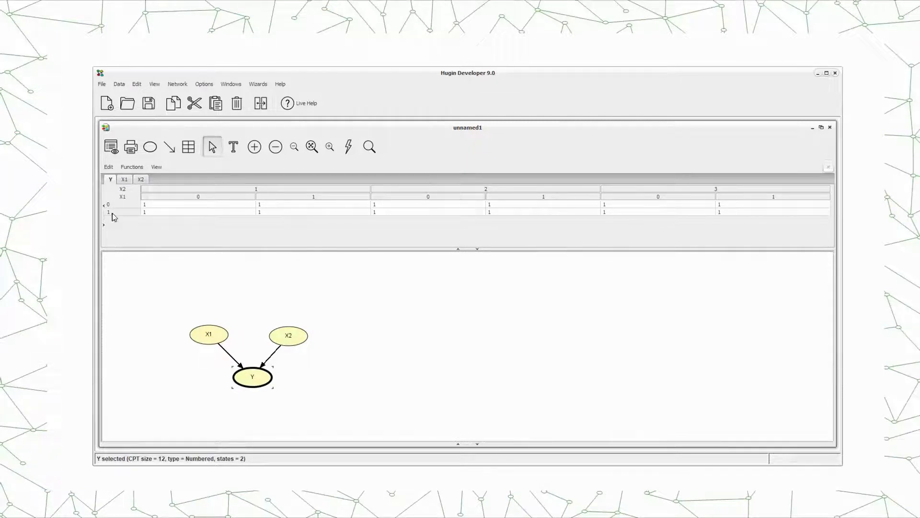
mouse_move(124, 213)
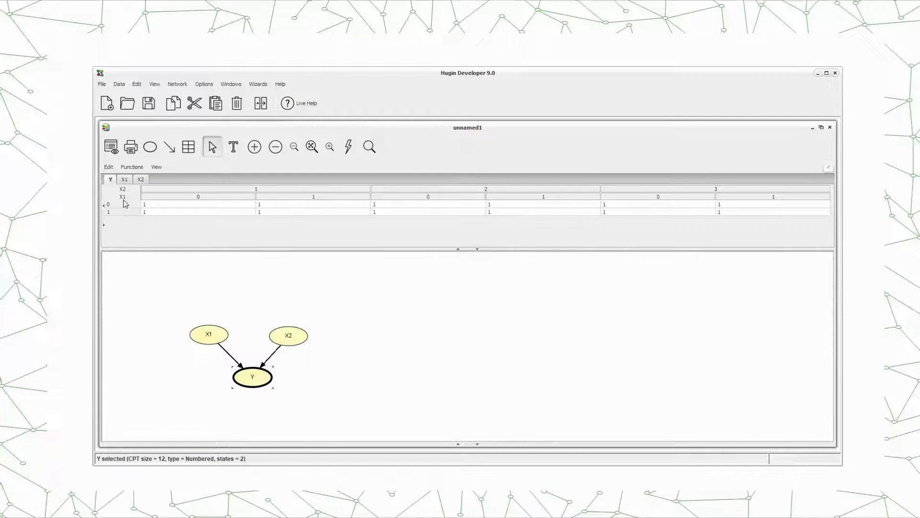
mouse_move(258, 386)
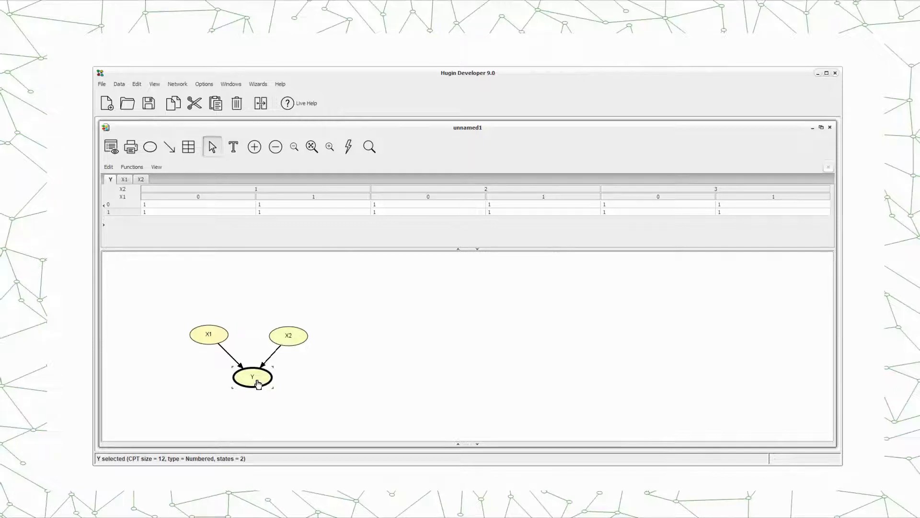
mouse_move(158, 198)
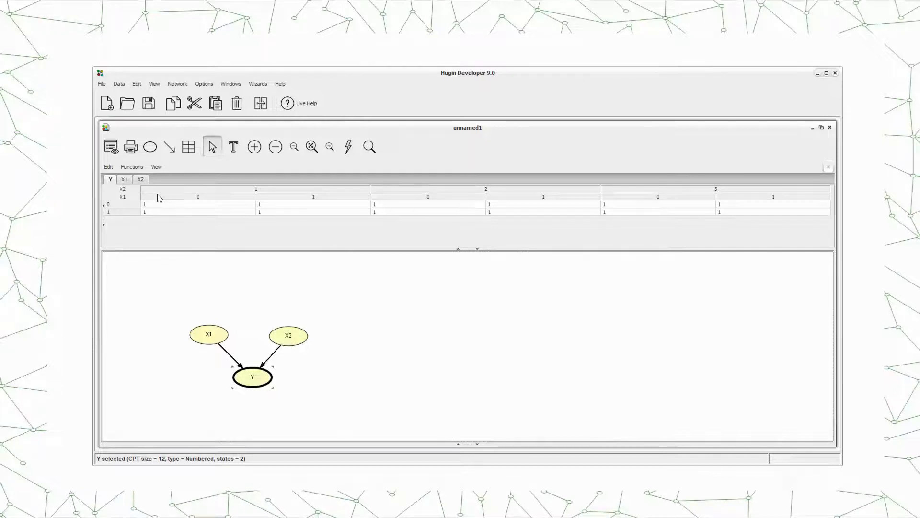
mouse_move(170, 199)
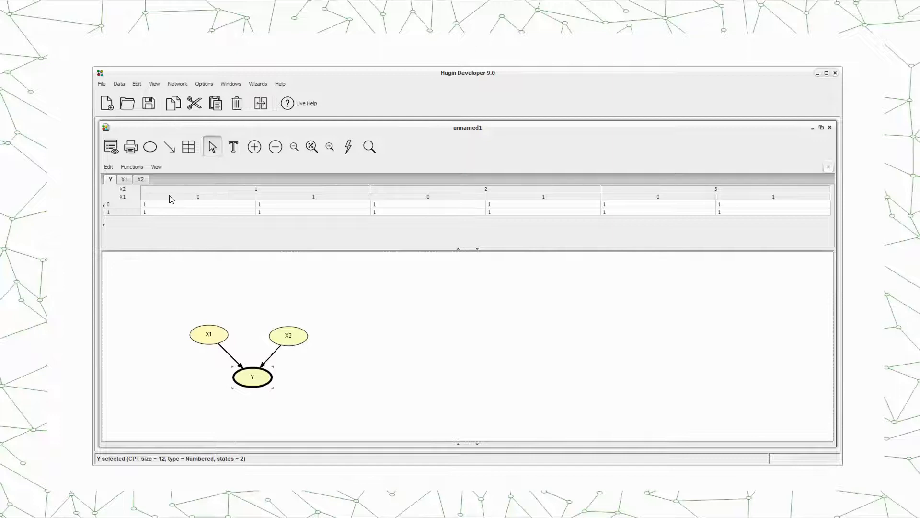
mouse_move(132, 202)
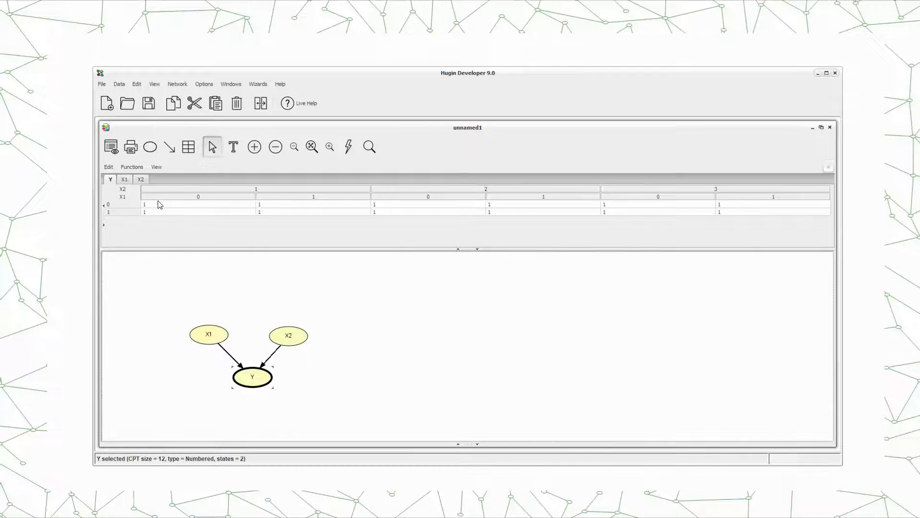
mouse_move(479, 199)
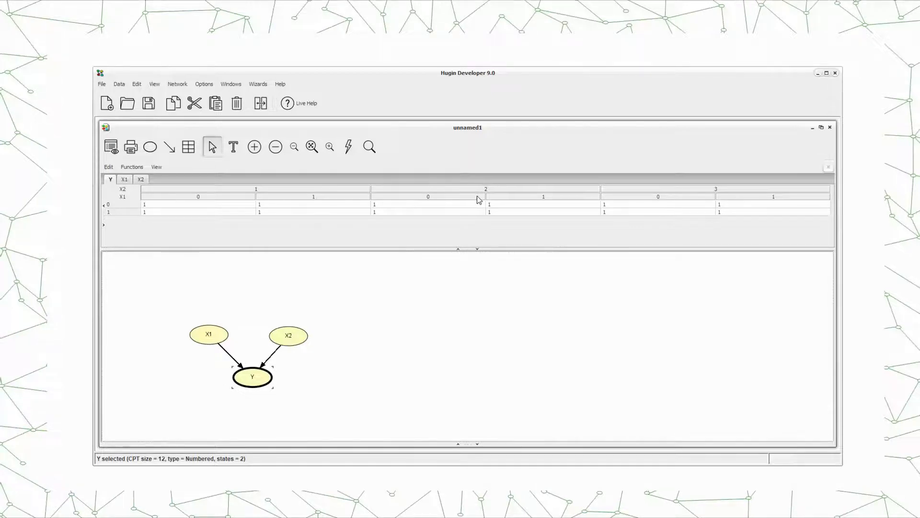
mouse_move(198, 204)
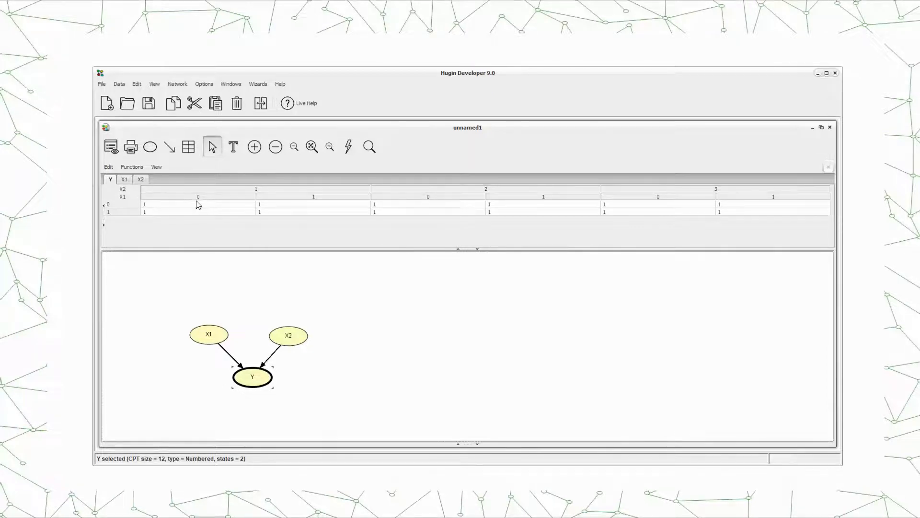
mouse_move(131, 204)
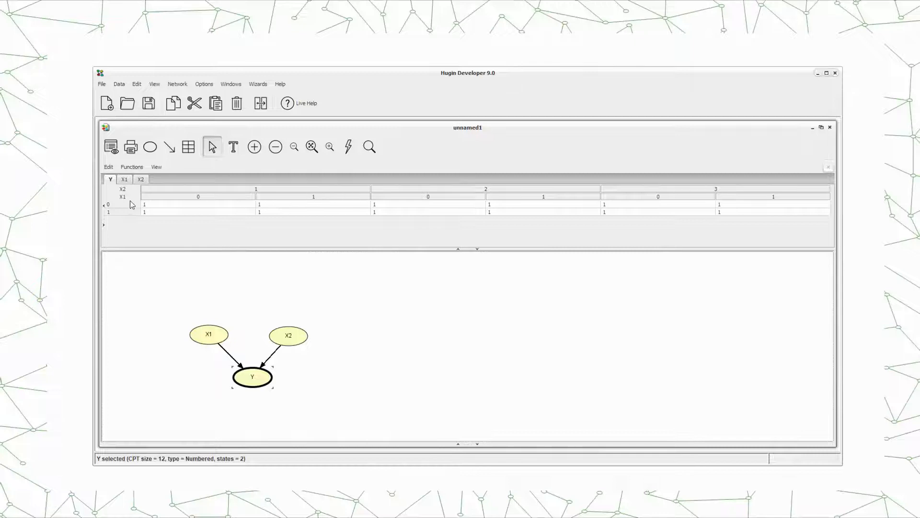
click(144, 212)
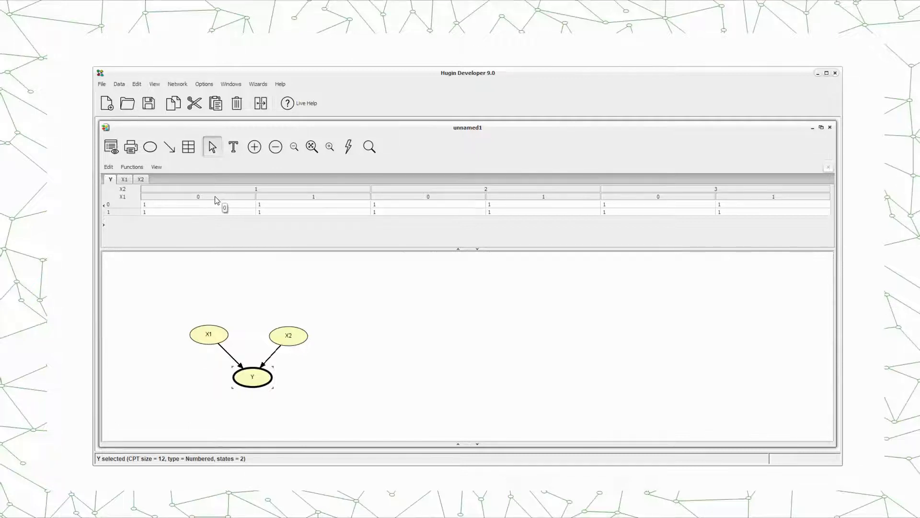
mouse_move(211, 202)
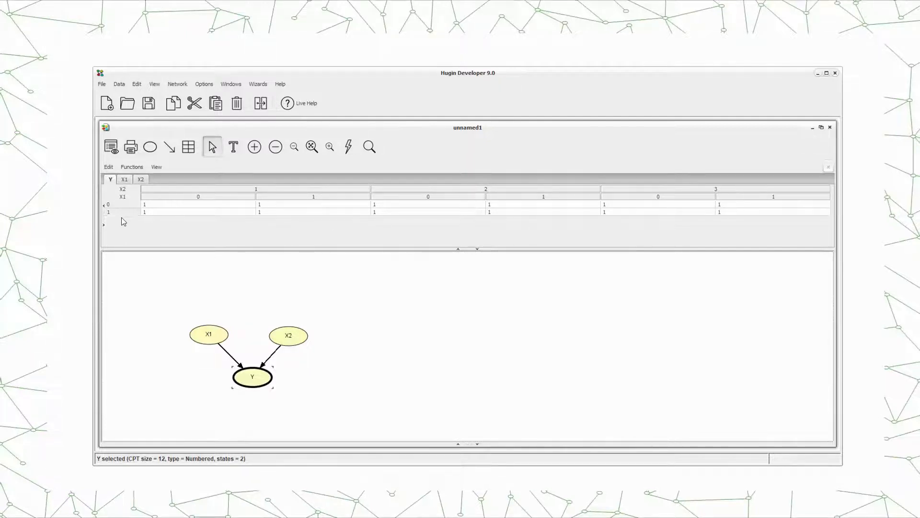
mouse_move(181, 226)
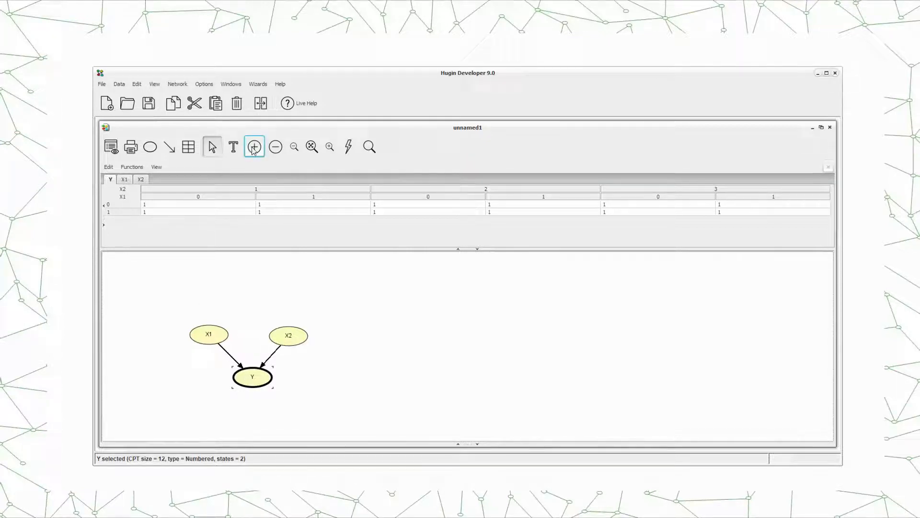
Add states to Y until it has five states 0–4, a 30-entry table
click(254, 146)
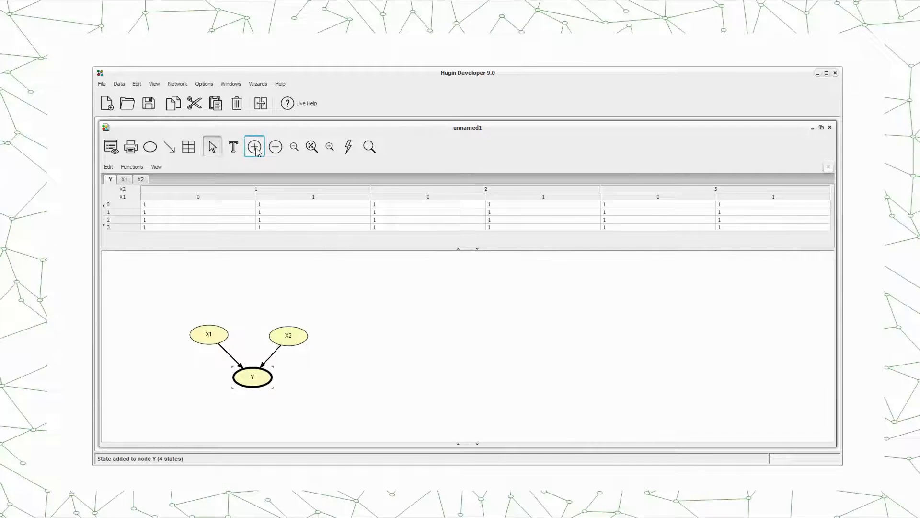
click(254, 145)
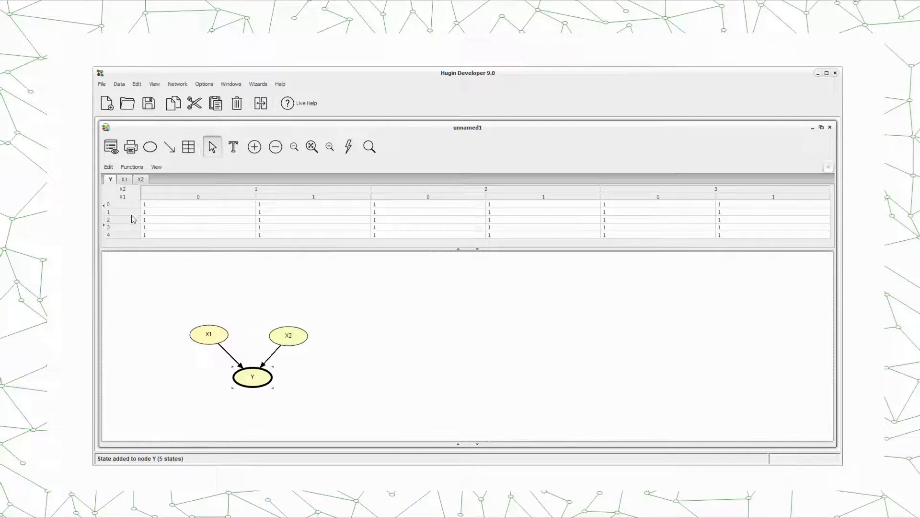
mouse_move(753, 205)
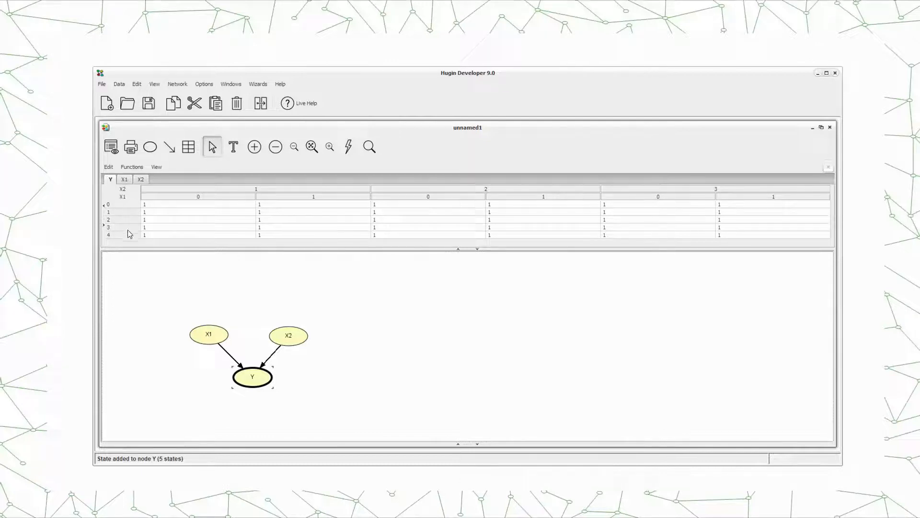
mouse_move(262, 317)
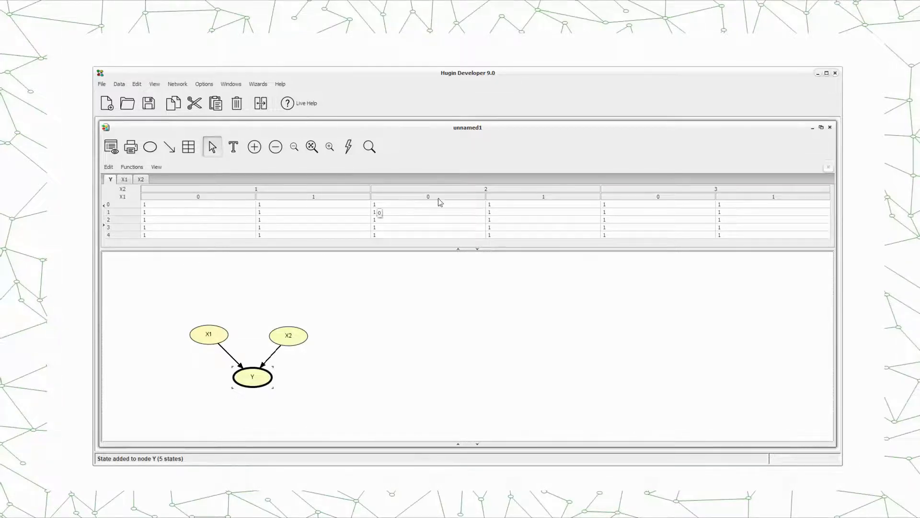
click(490, 212)
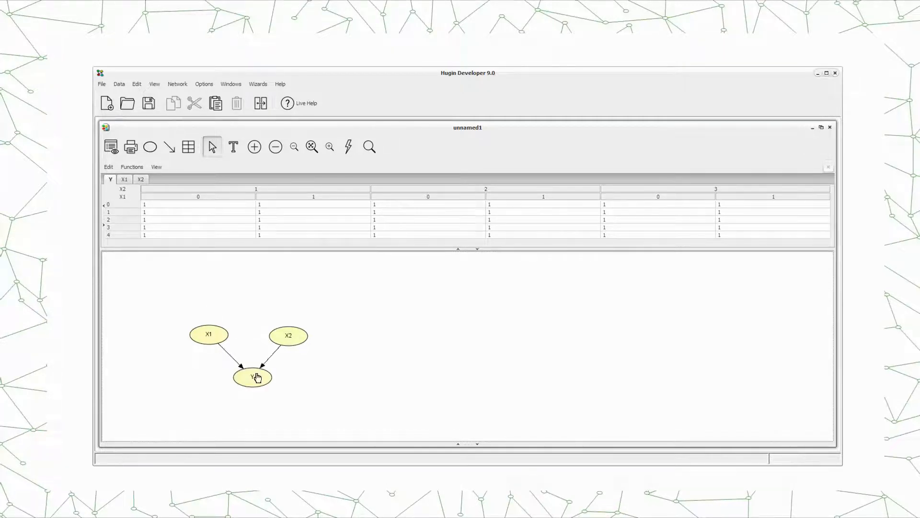
click(252, 376)
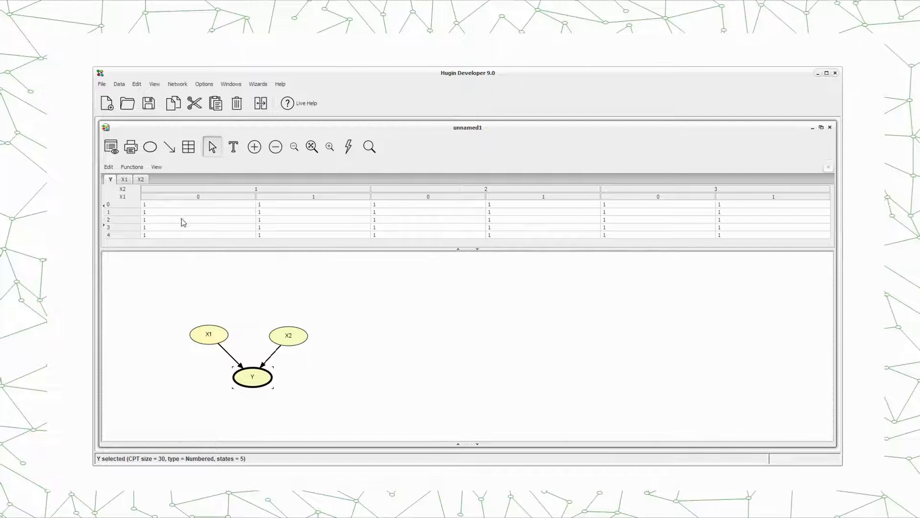
mouse_move(202, 225)
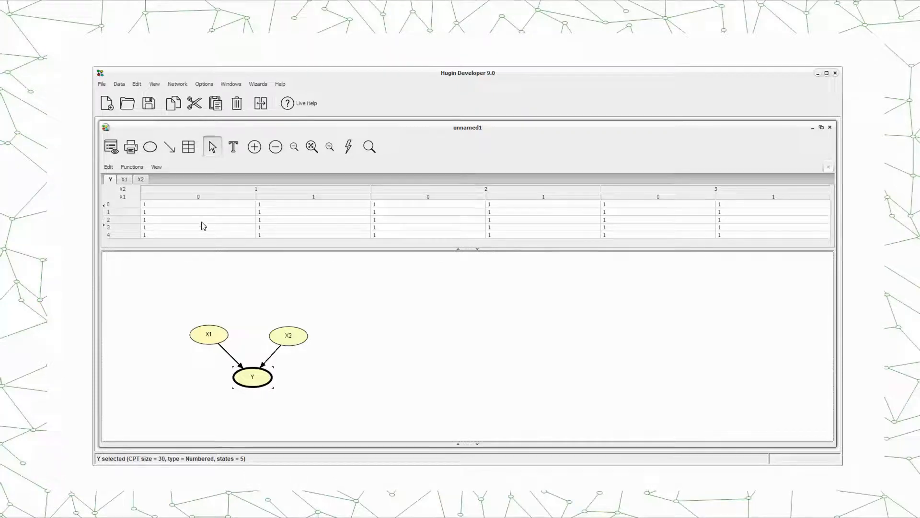
mouse_move(301, 338)
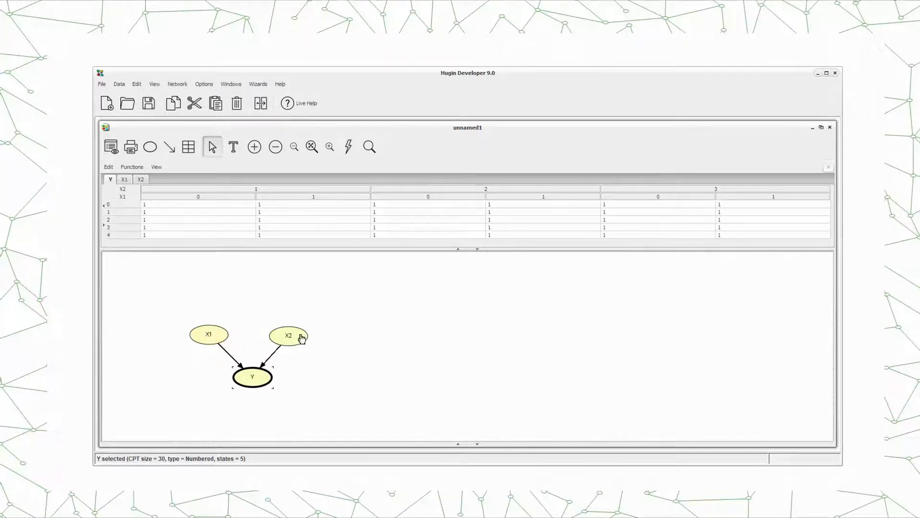
click(249, 294)
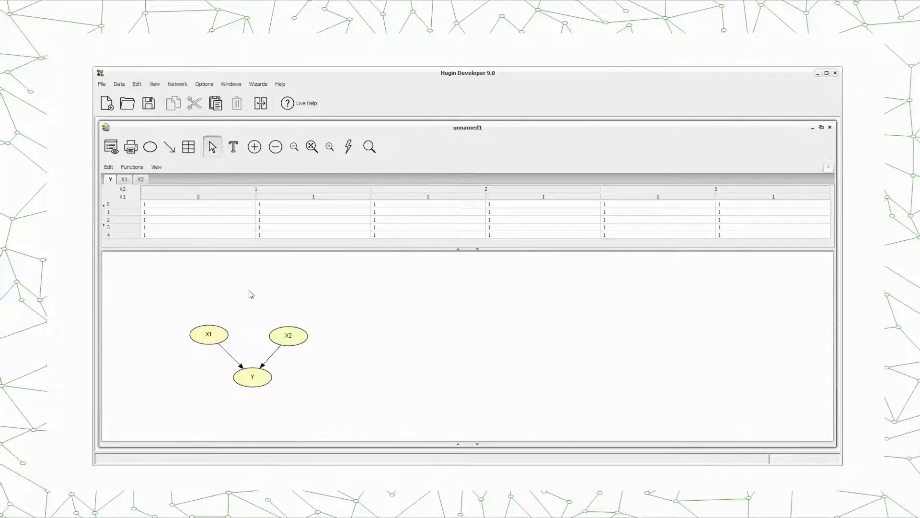
mouse_move(312, 229)
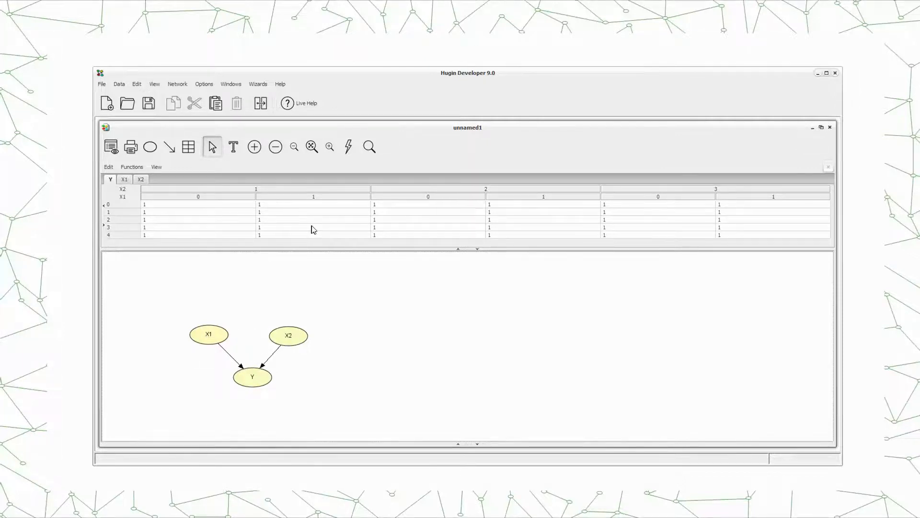
mouse_move(326, 307)
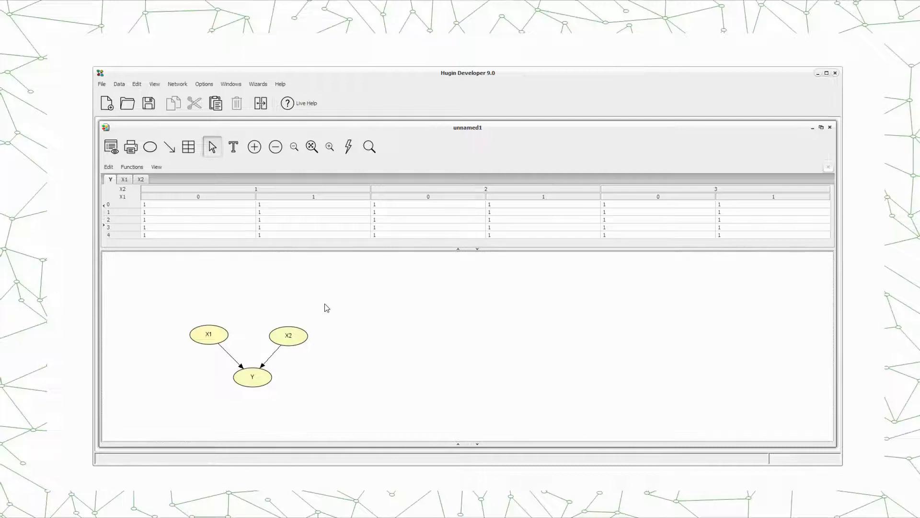
mouse_move(149, 207)
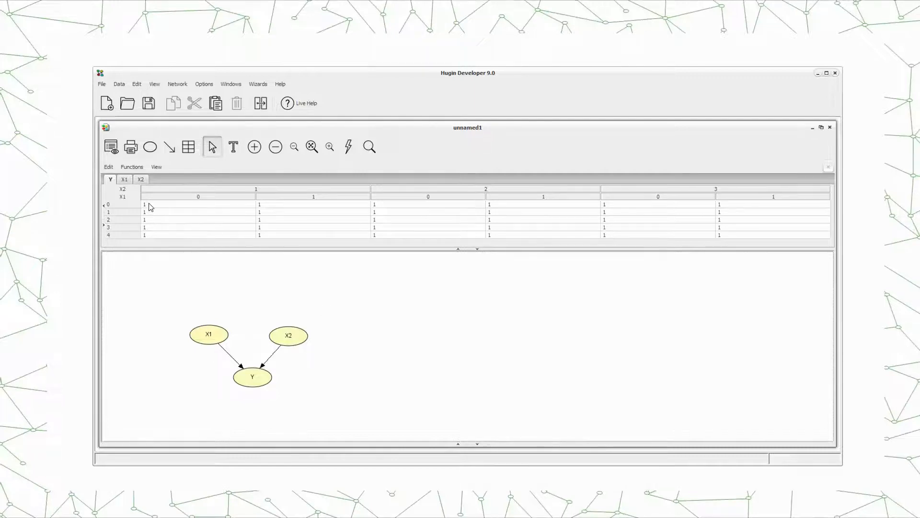
mouse_move(174, 287)
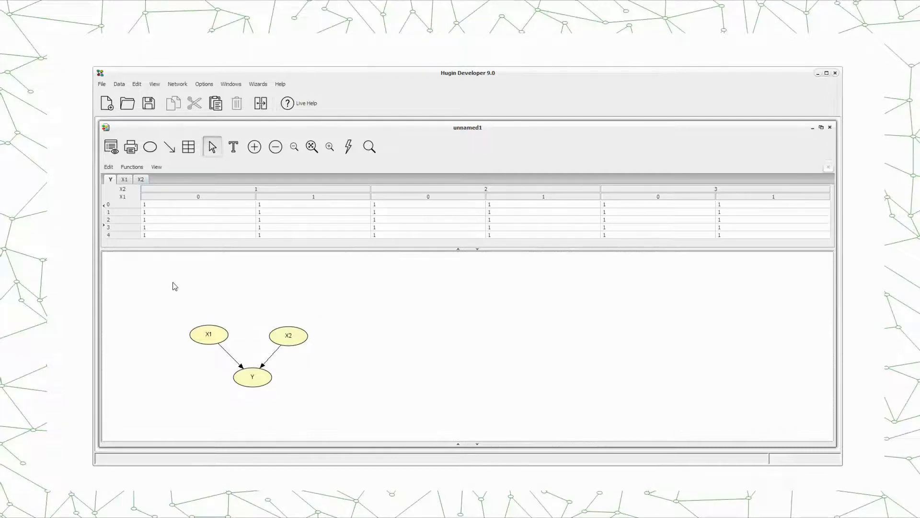
click(252, 377)
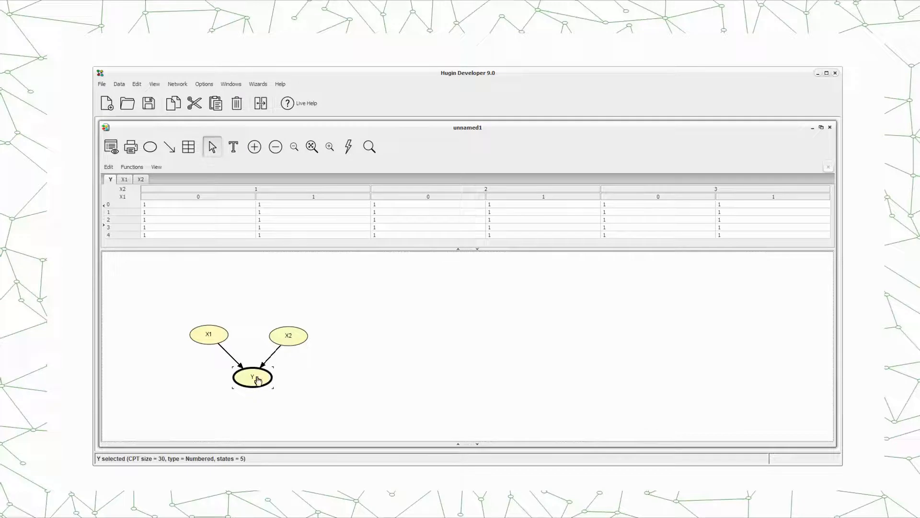
mouse_move(271, 304)
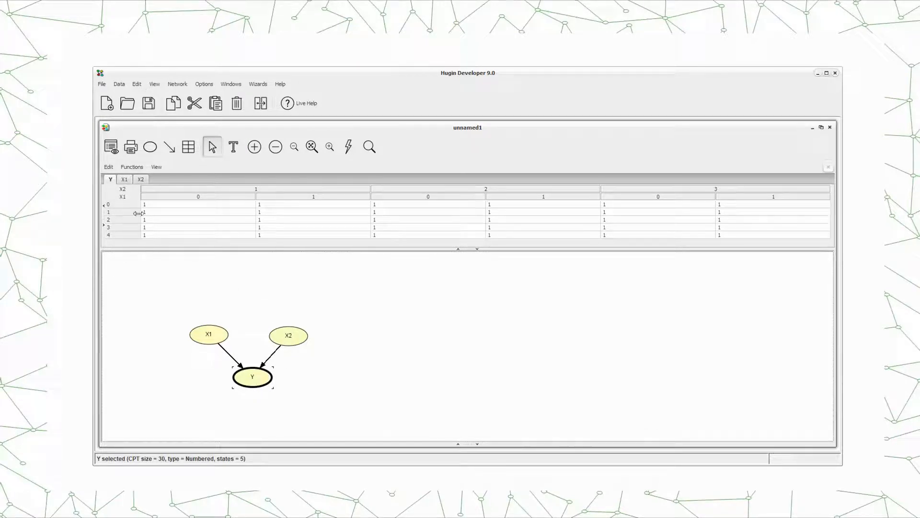
mouse_move(132, 165)
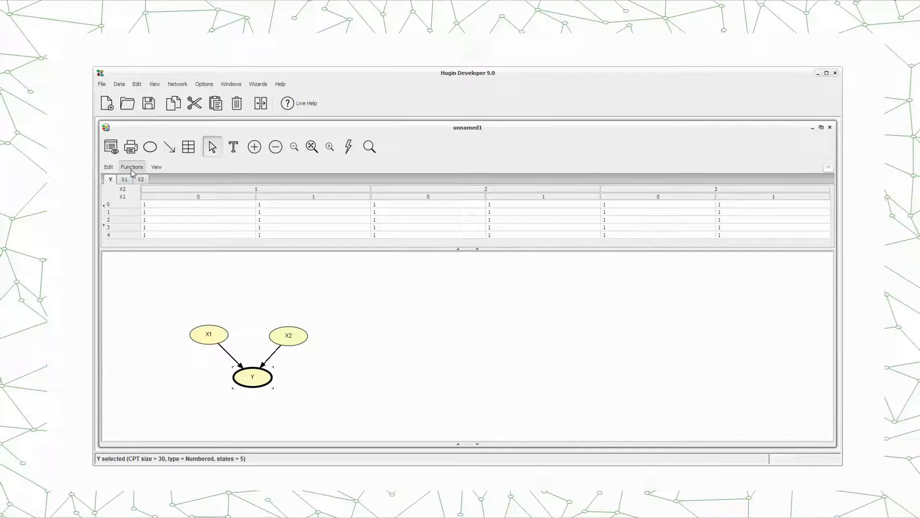
Switch Y's table to expression mode via Functions > Expressions, entries showing '?'
click(131, 167)
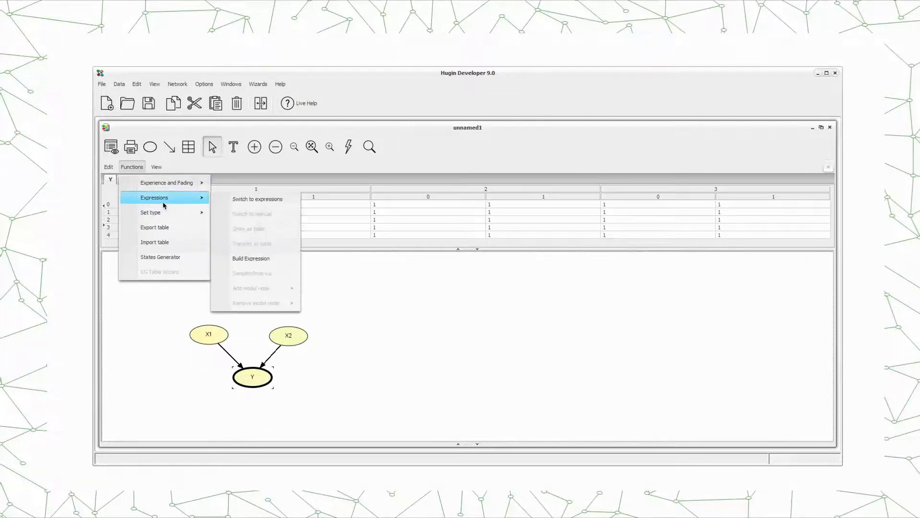
mouse_move(257, 199)
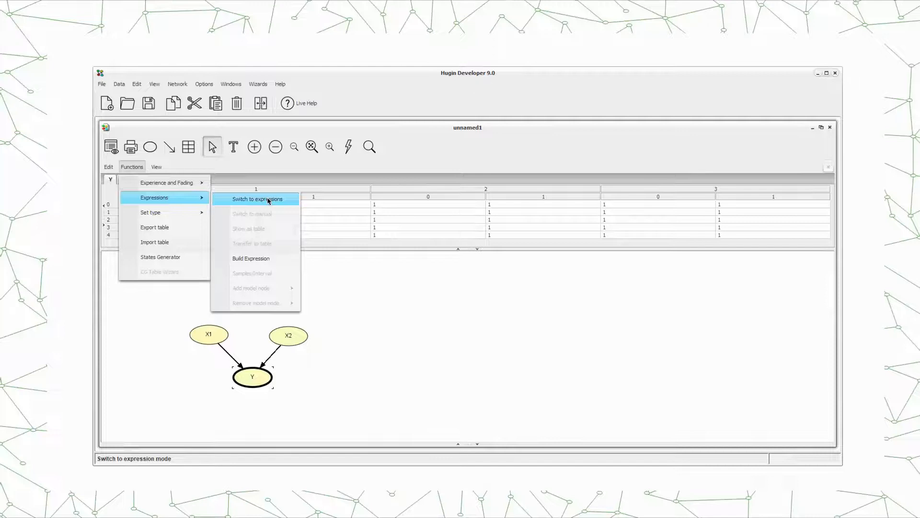
click(256, 198)
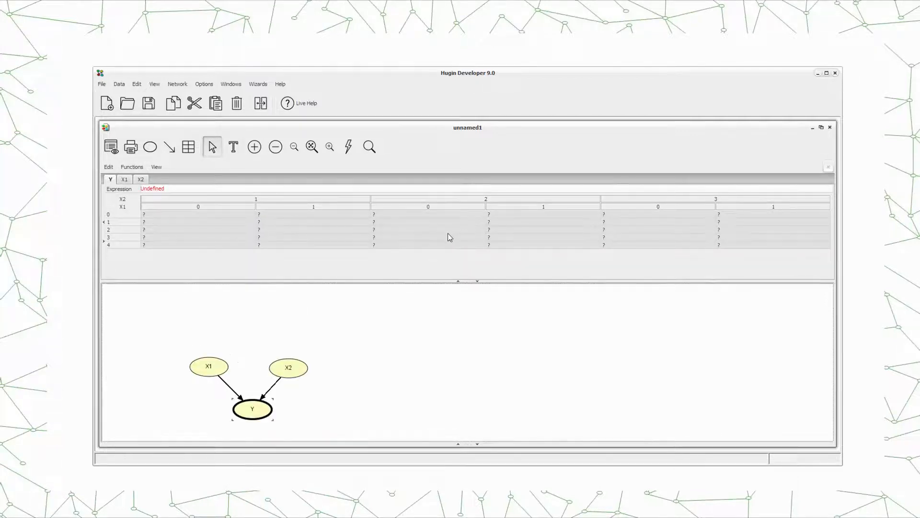
mouse_move(574, 260)
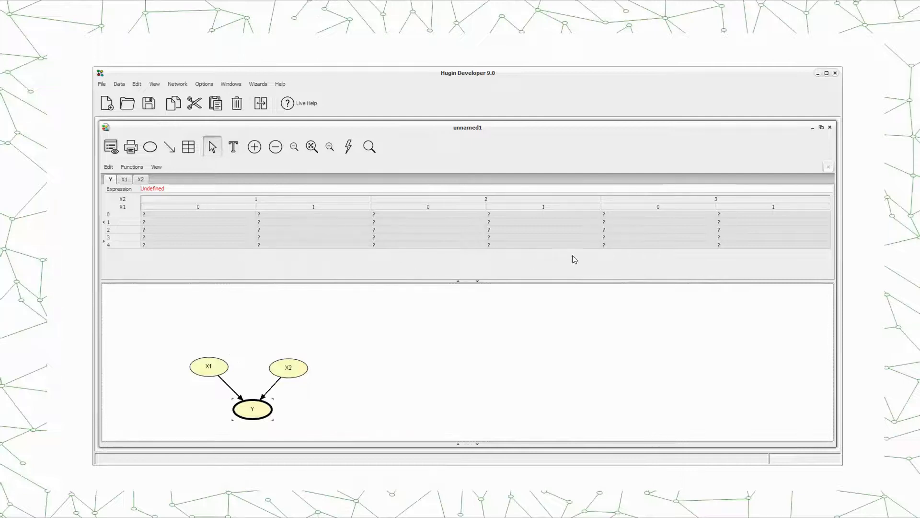
mouse_move(282, 257)
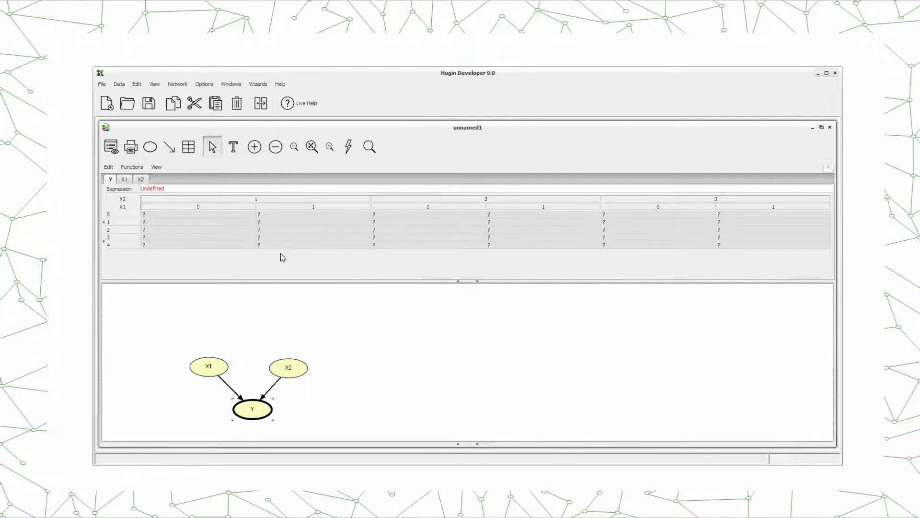
mouse_move(312, 236)
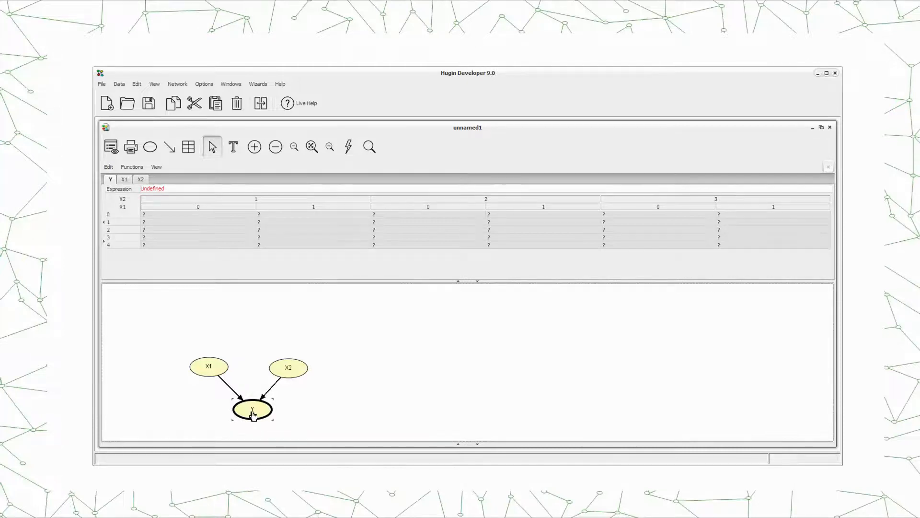
mouse_move(156, 192)
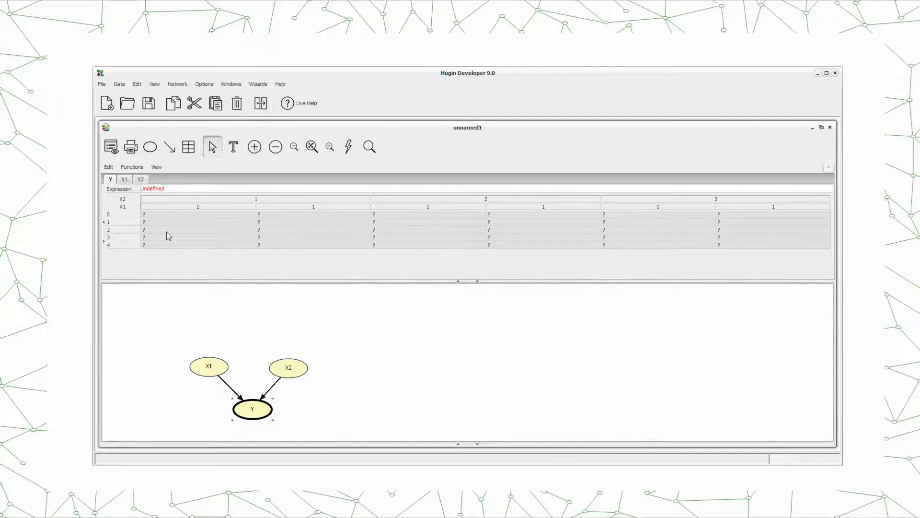
View X1's Node Properties, then return to Y's undefined expression field
double_click(208, 366)
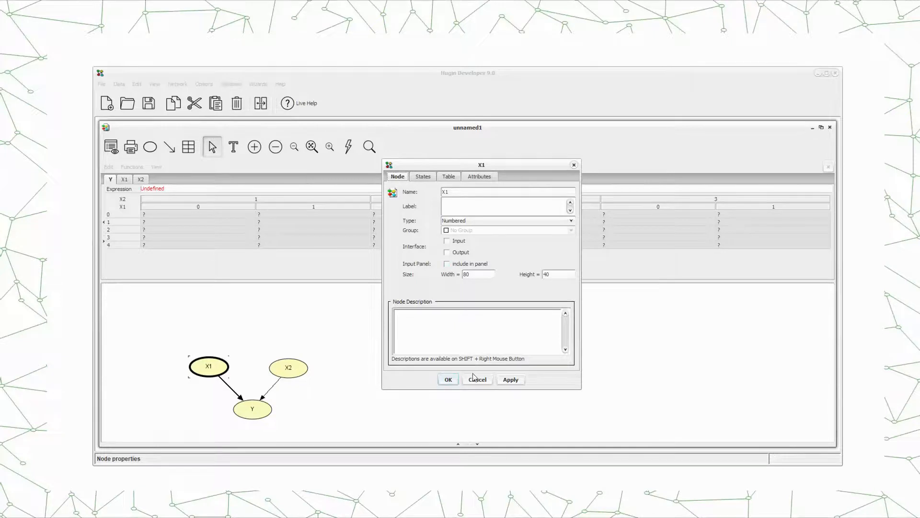
click(288, 367)
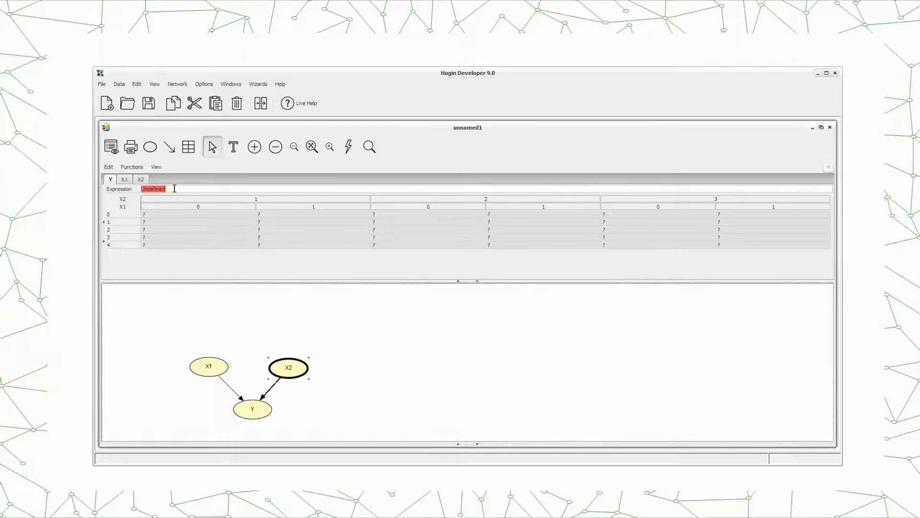
Enter X1 + X2 as Y's expression, removing the stray character
text(X1)
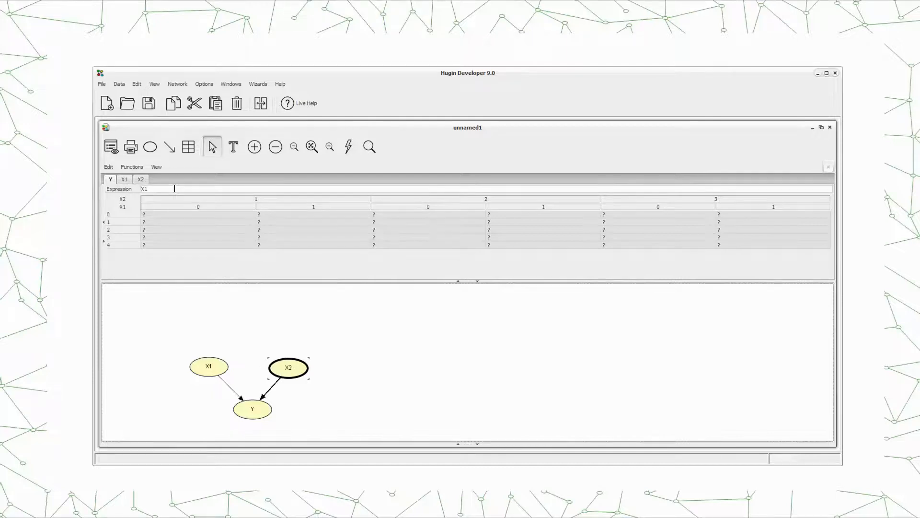
text(+X)
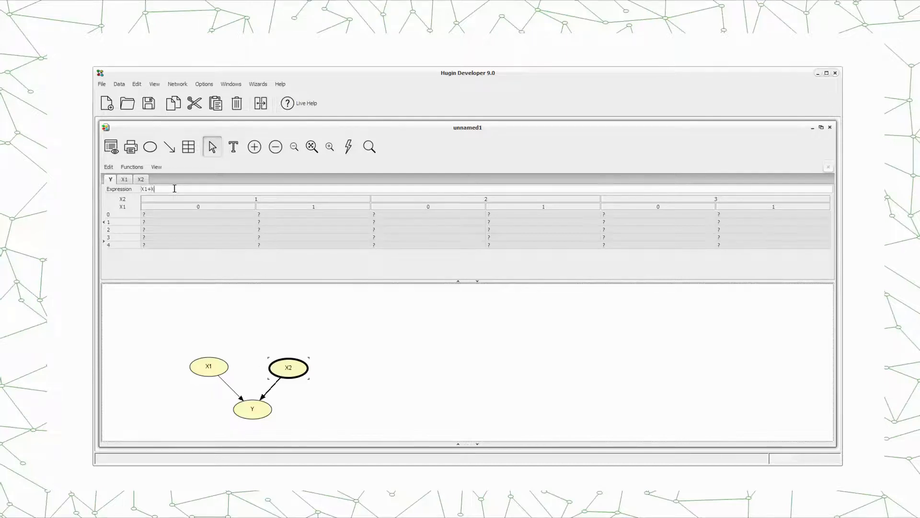
text(2)
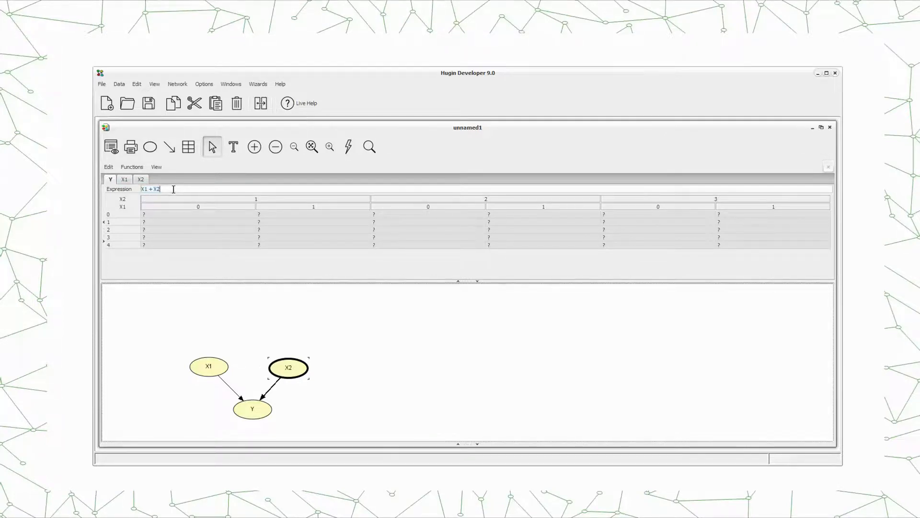
text(a)
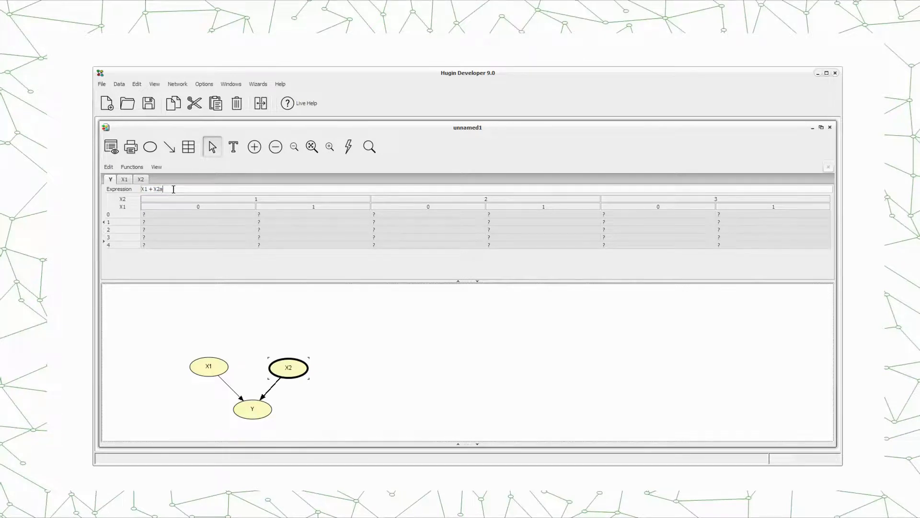
key(ctrl+a)
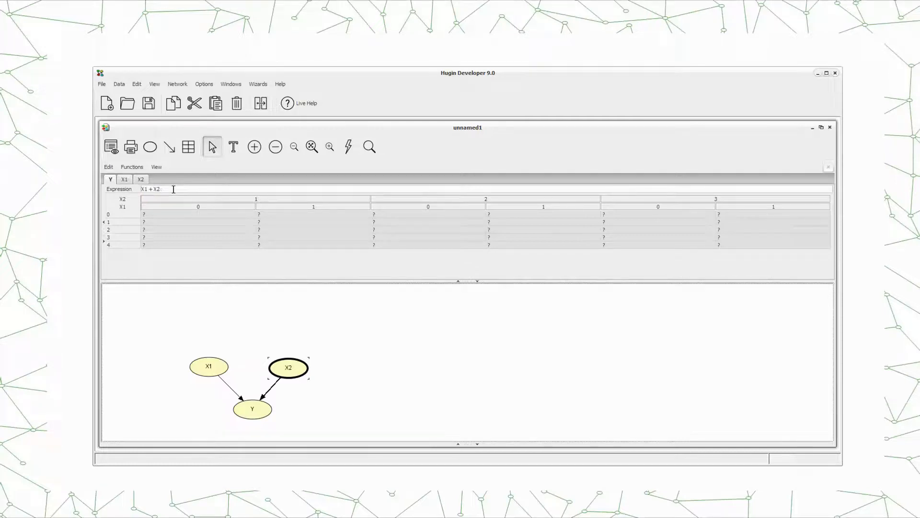
triple_click(150, 189)
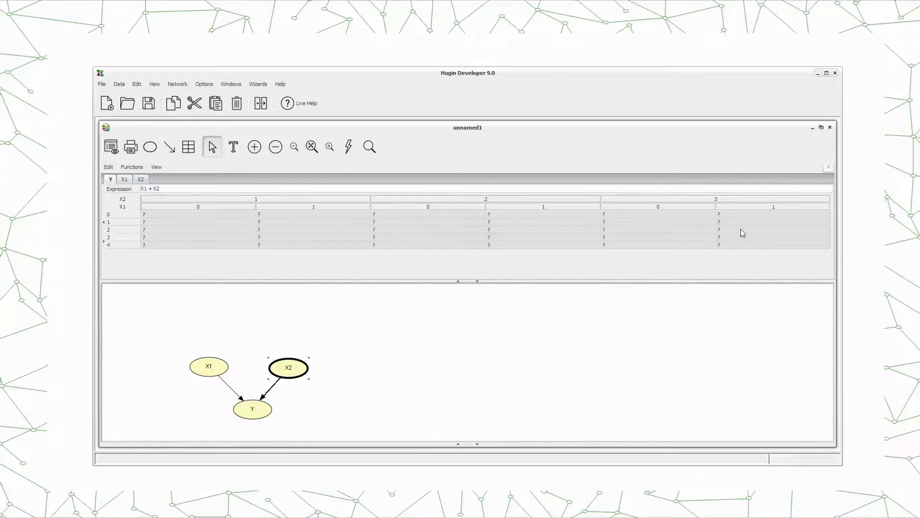
mouse_move(161, 228)
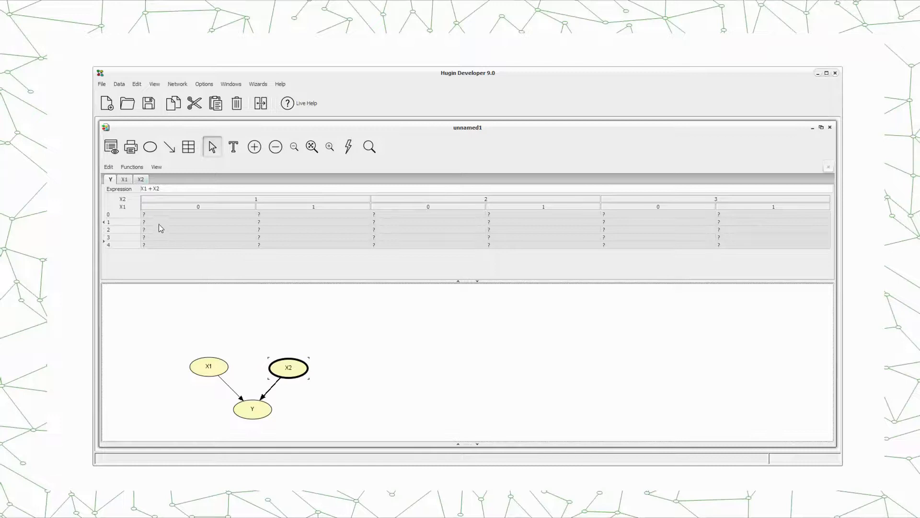
mouse_move(197, 220)
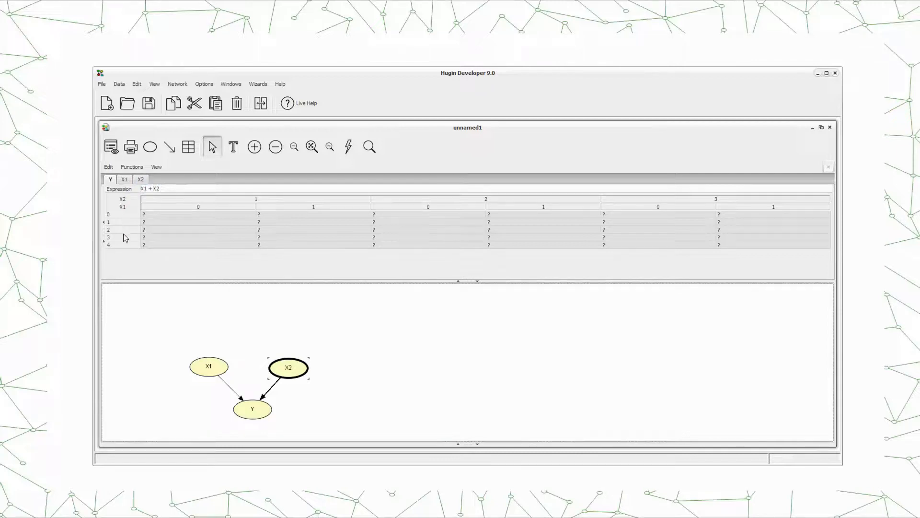
mouse_move(153, 250)
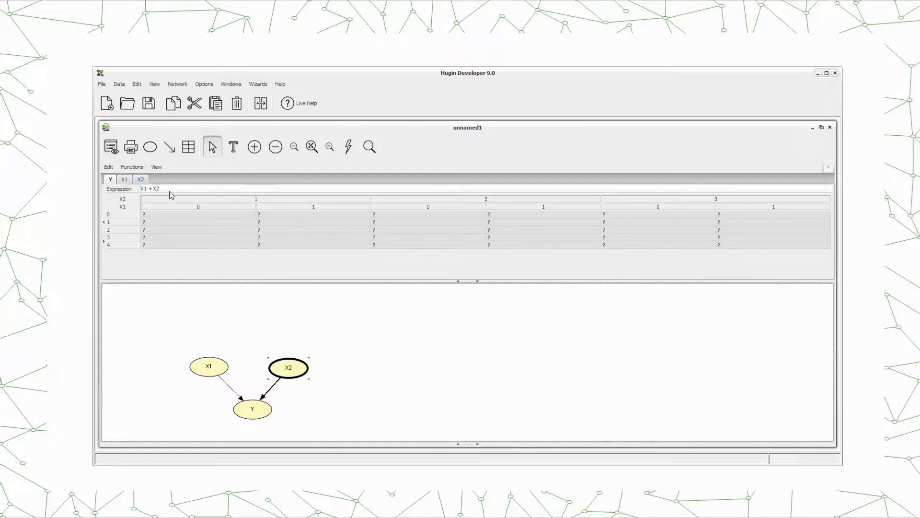
Generate Y's 0/1 probability table from the X1 + X2 expression via Show as table
click(131, 166)
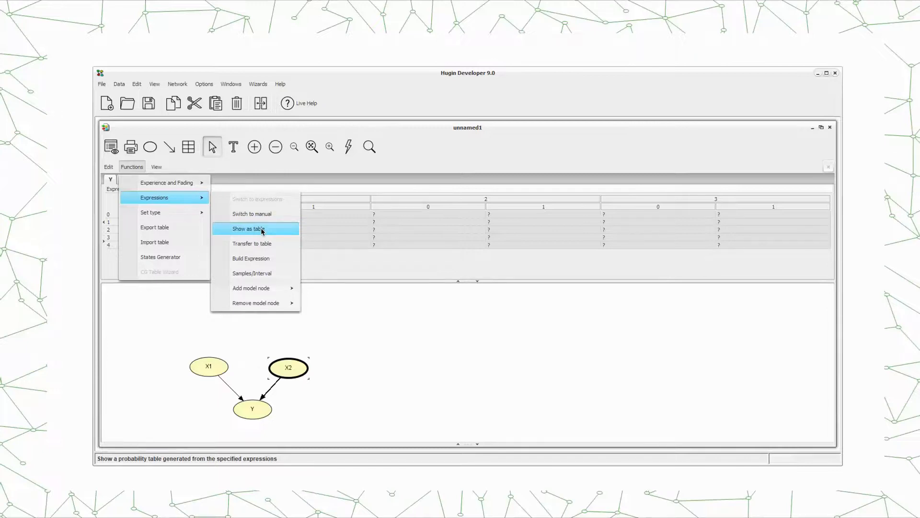
click(247, 229)
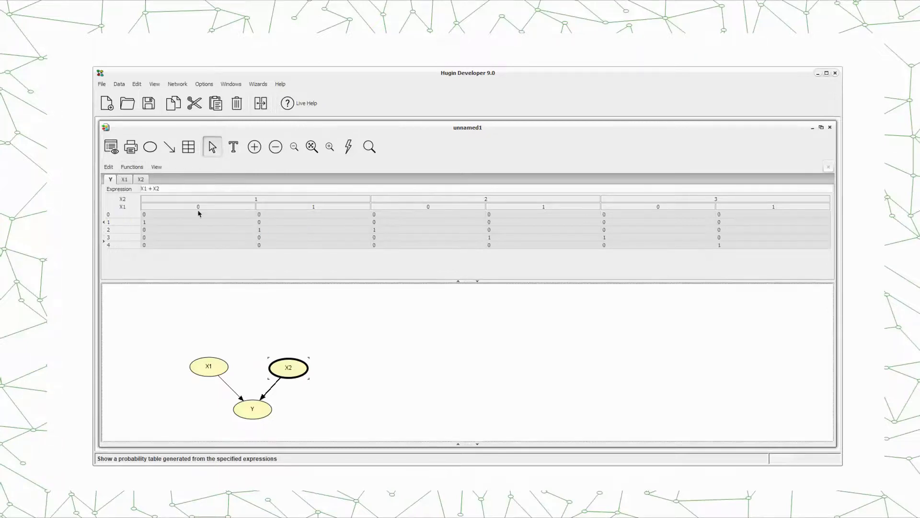
mouse_move(225, 233)
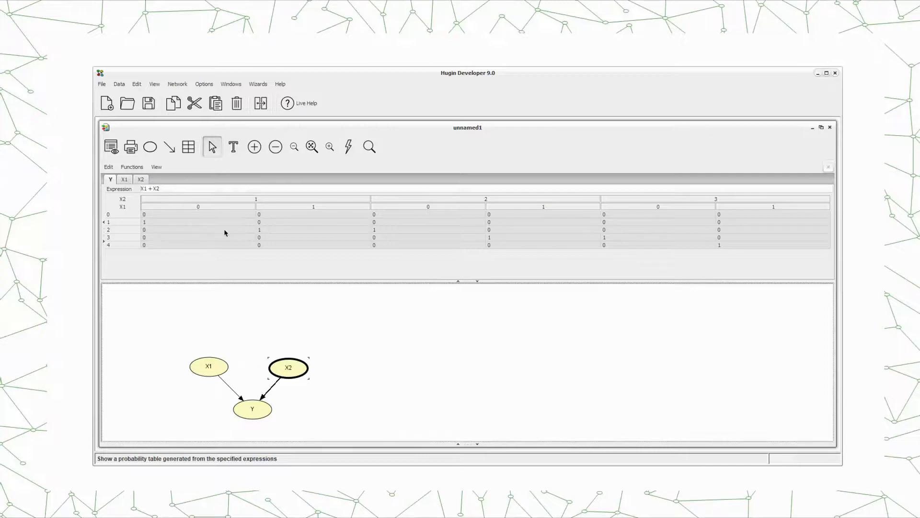
mouse_move(220, 231)
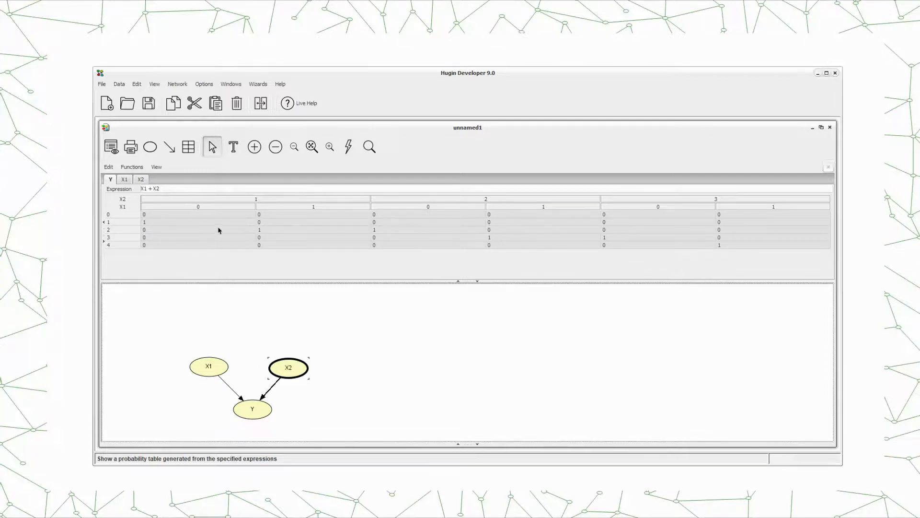
mouse_move(564, 274)
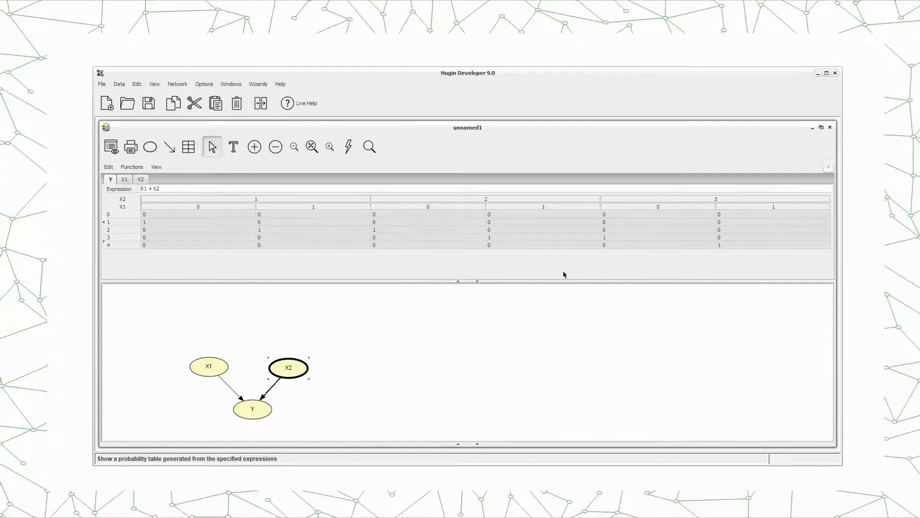
mouse_move(245, 165)
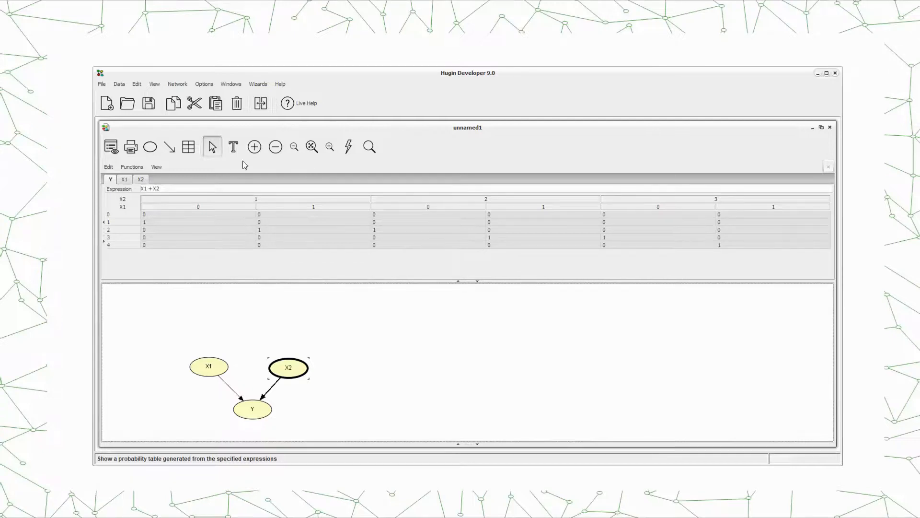
mouse_move(347, 145)
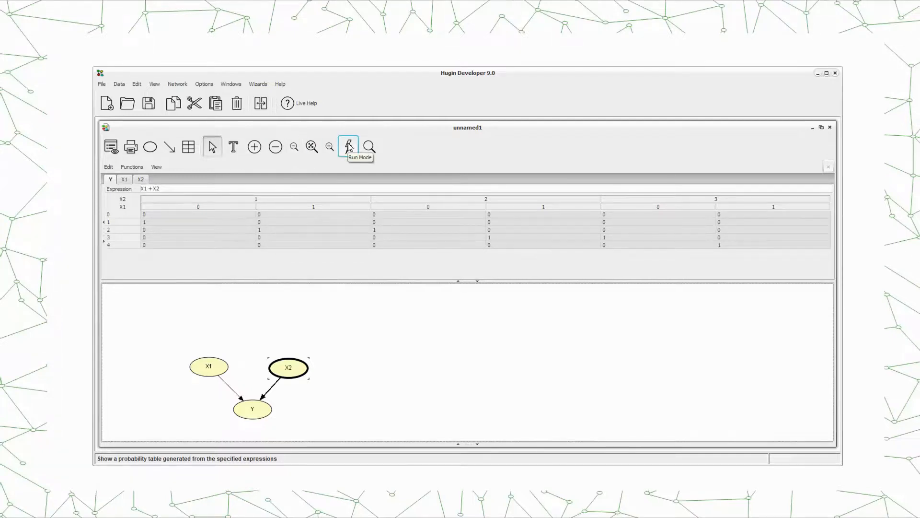
Compile the network in run mode and show belief monitors beside X1, X2 and Y
click(347, 146)
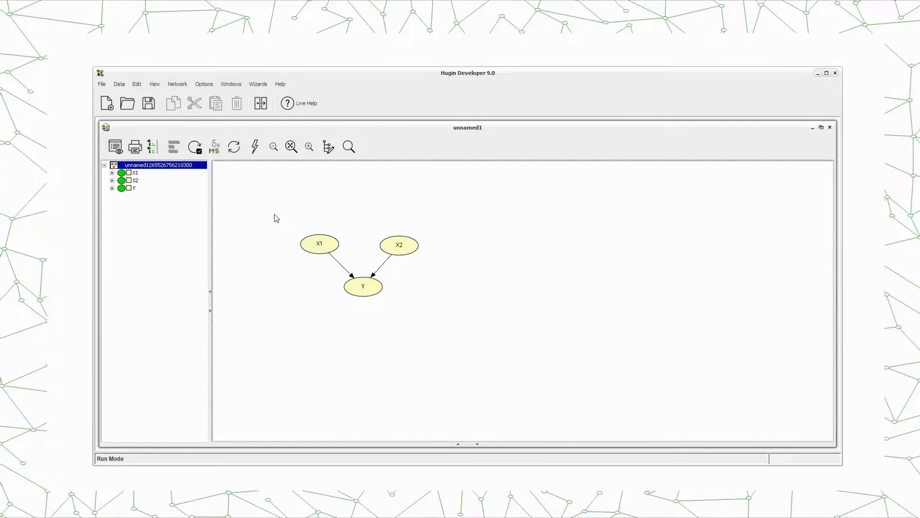
click(255, 147)
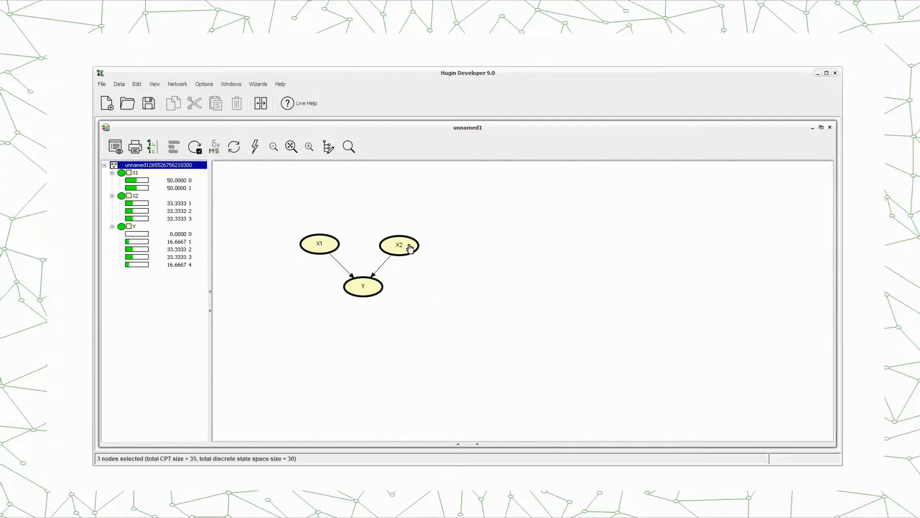
right_click(408, 246)
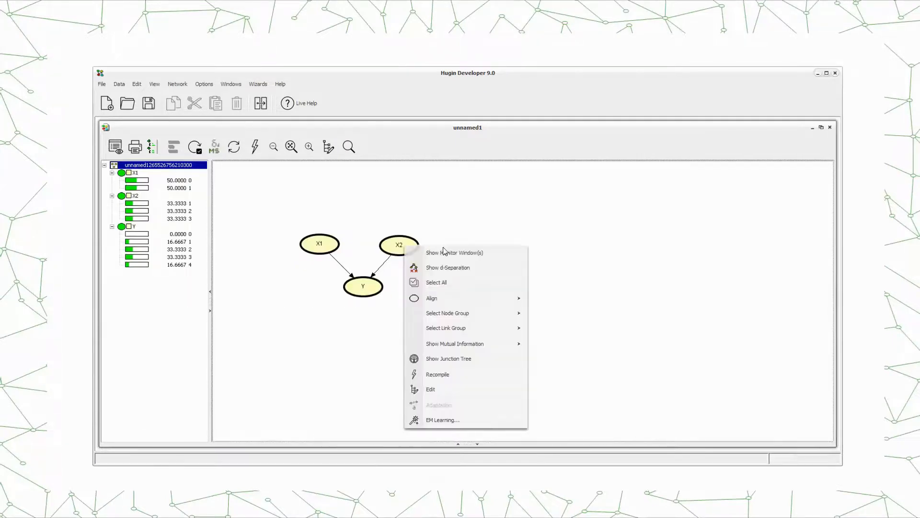
click(454, 252)
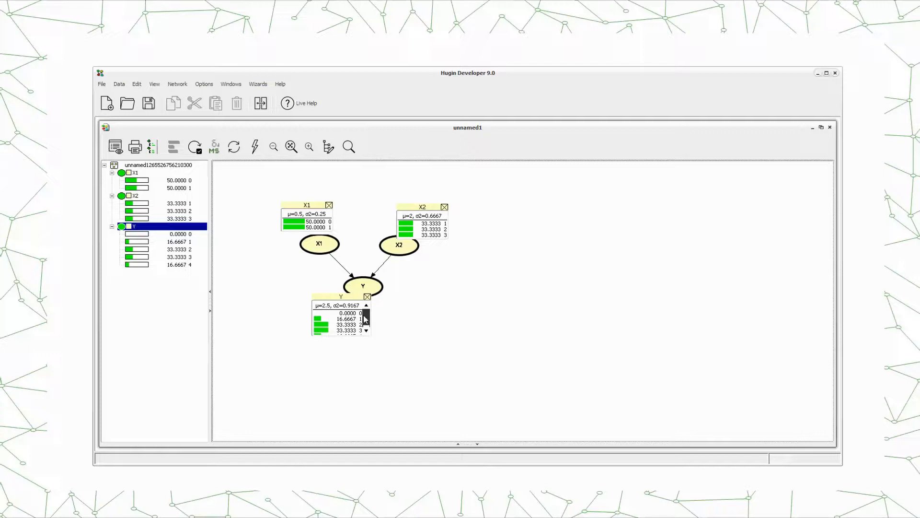
scroll(down, 3)
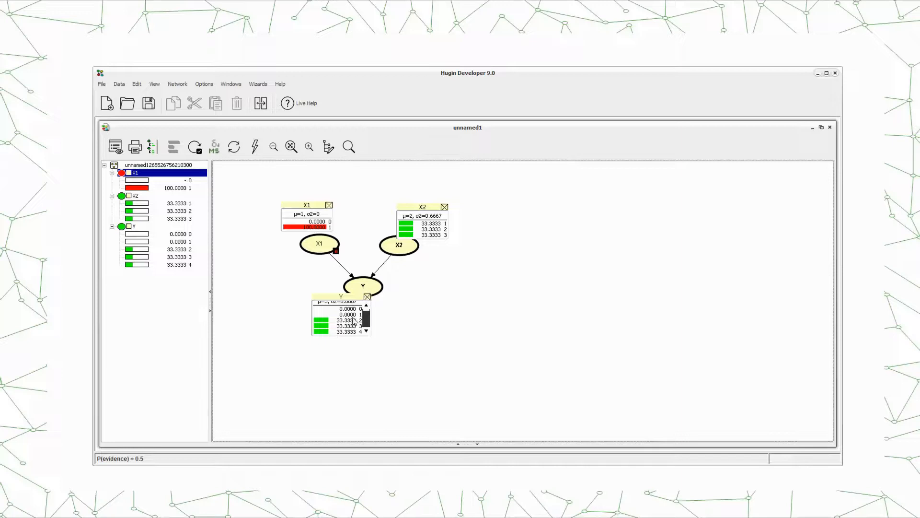
mouse_move(310, 211)
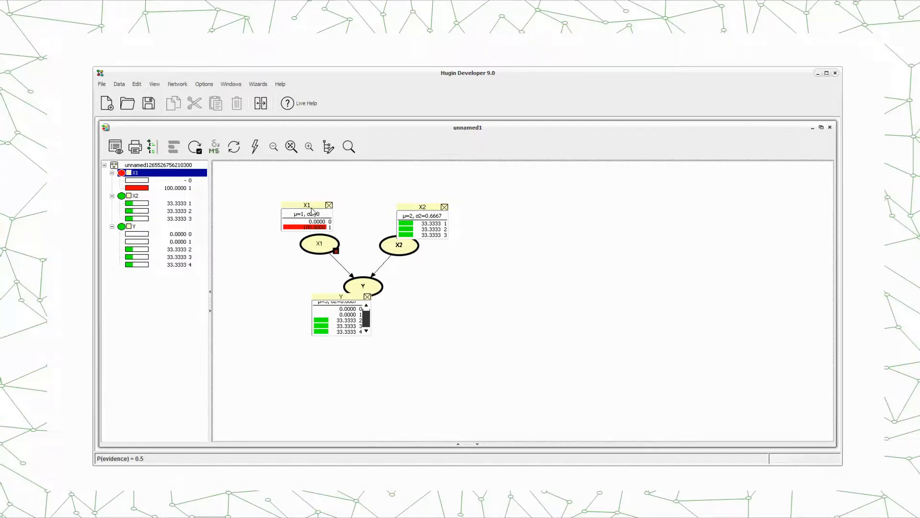
mouse_move(318, 237)
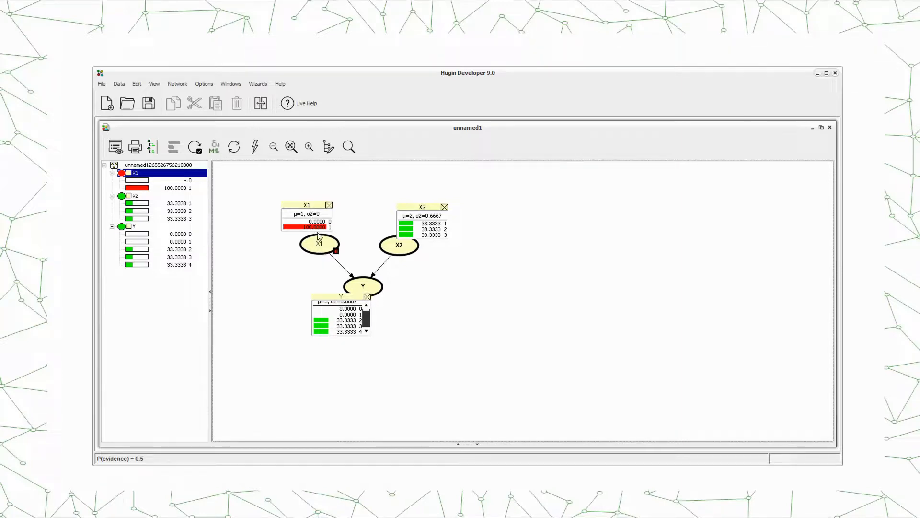
mouse_move(428, 246)
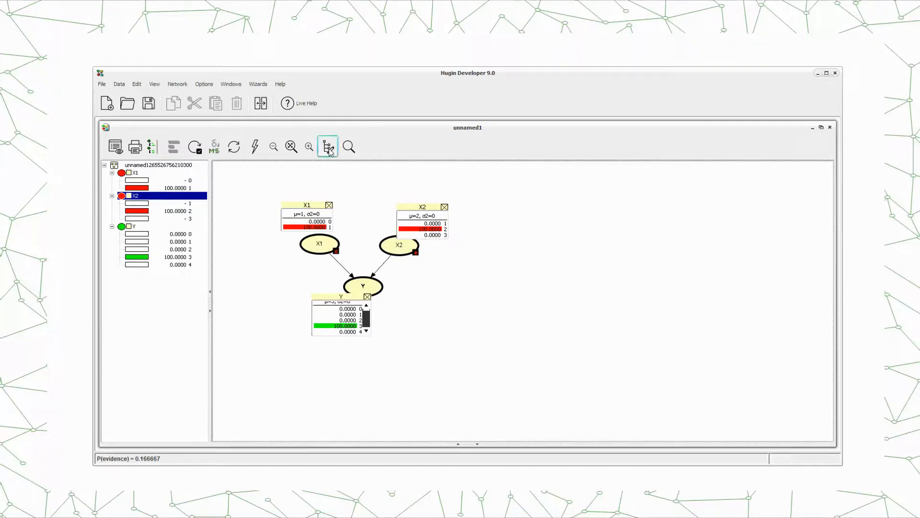
Return to edit mode and bring up Y's expression builder showing X1 + X2
click(328, 147)
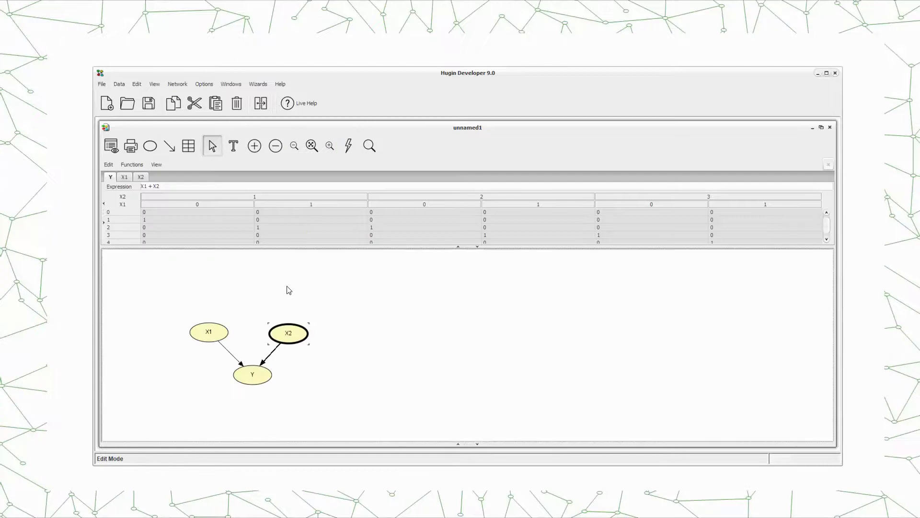
mouse_move(287, 250)
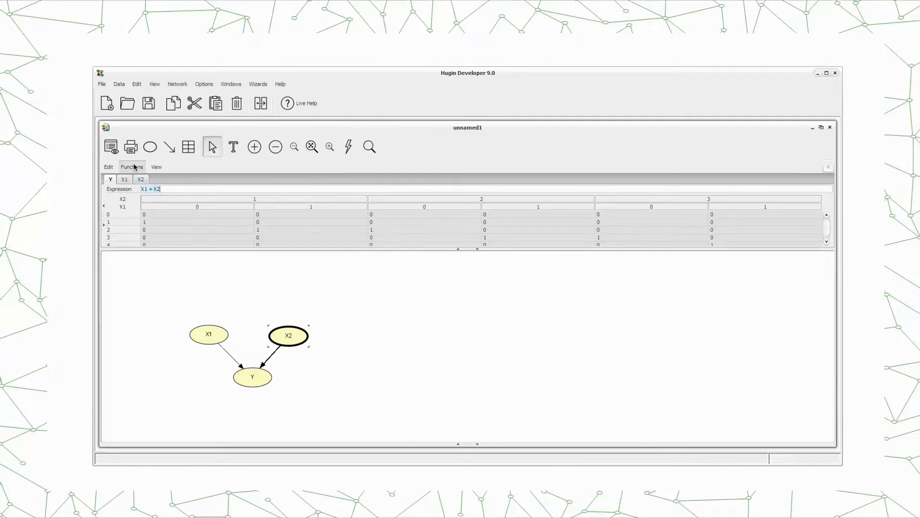
click(131, 167)
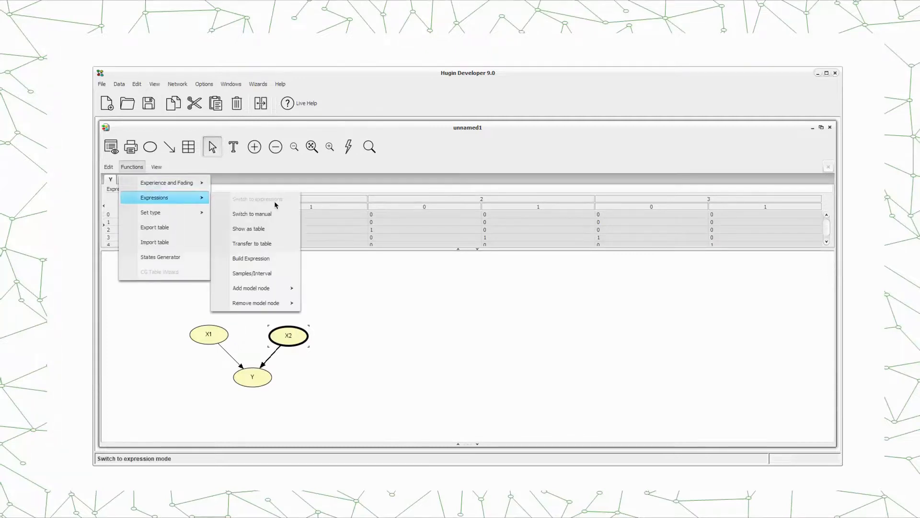
mouse_move(251, 257)
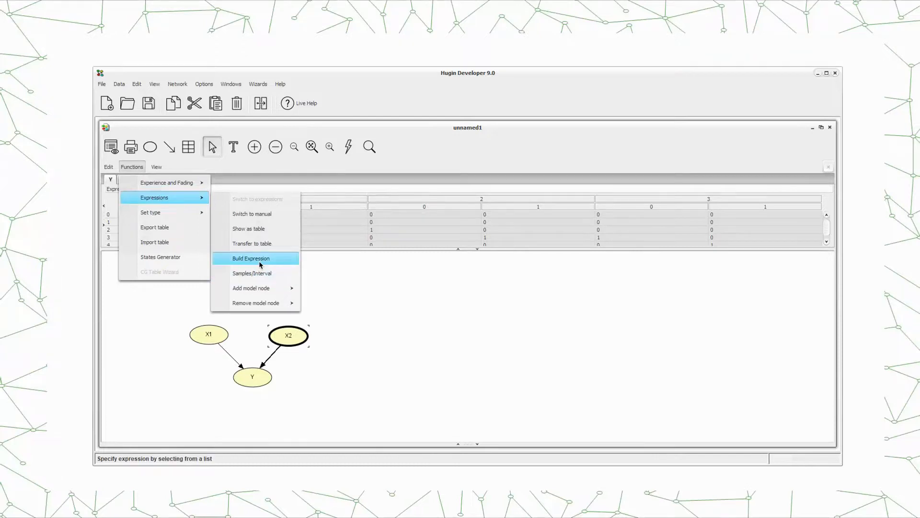
click(250, 258)
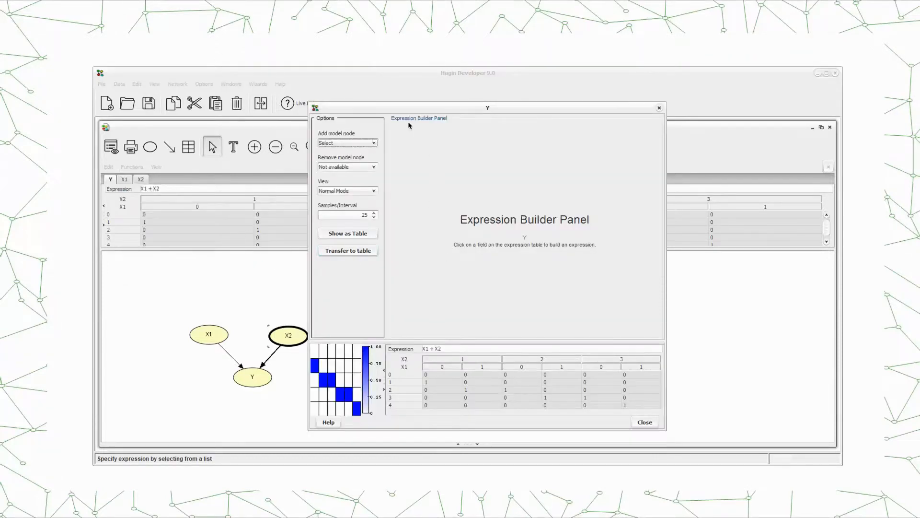
mouse_move(537, 269)
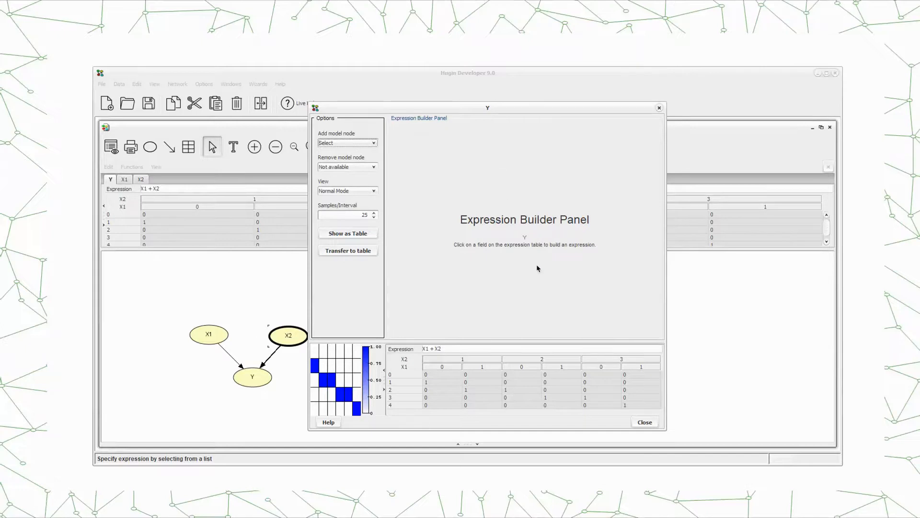
mouse_move(415, 286)
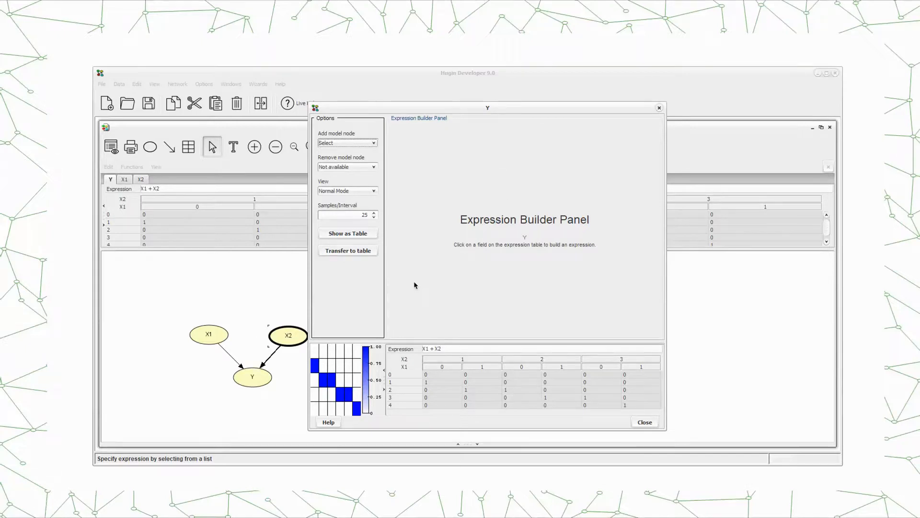
mouse_move(437, 359)
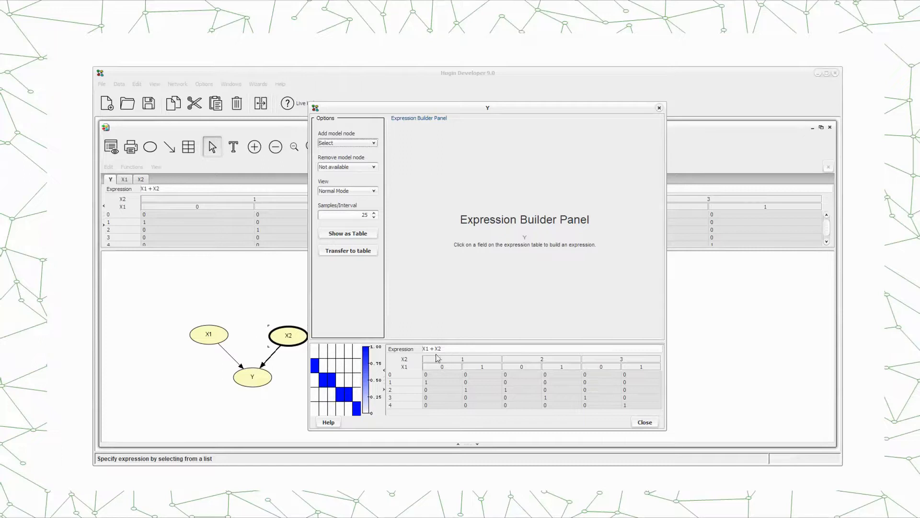
Edit Y's expression, keeping Arithmetic Operators as category and addition as the function
click(434, 349)
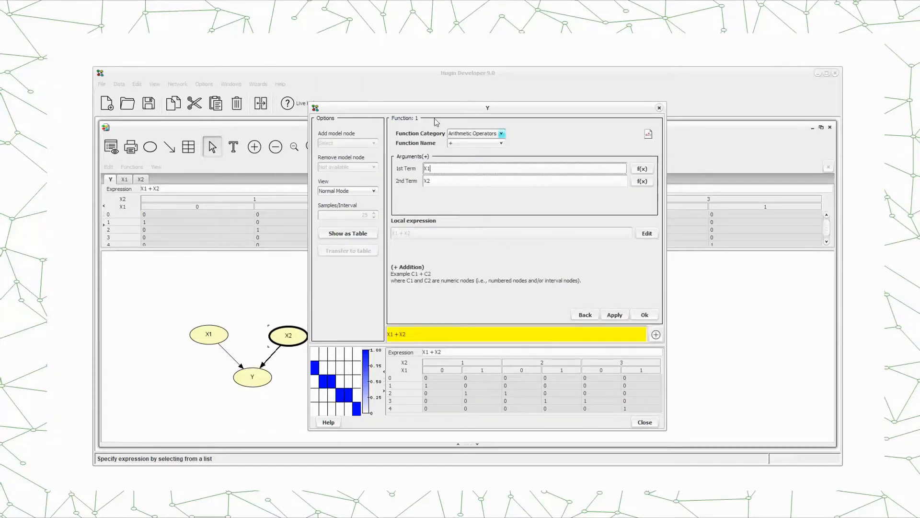
click(500, 133)
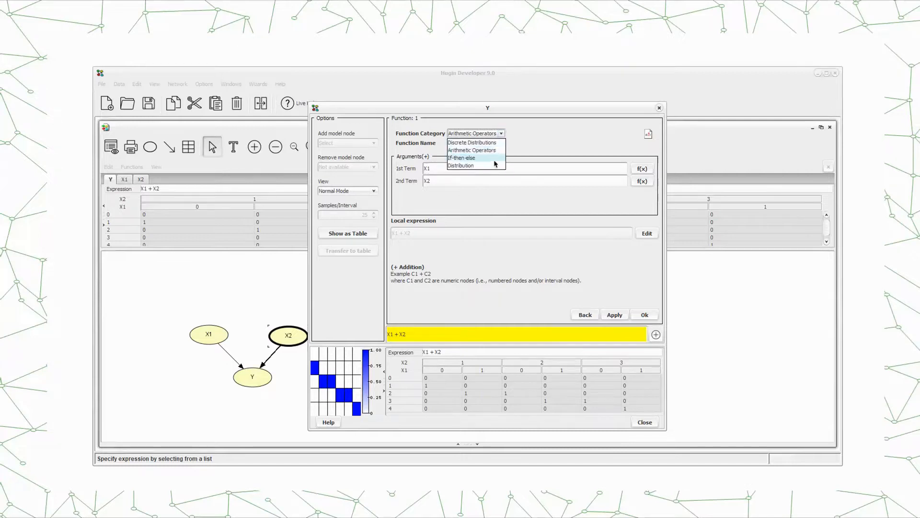
mouse_move(472, 142)
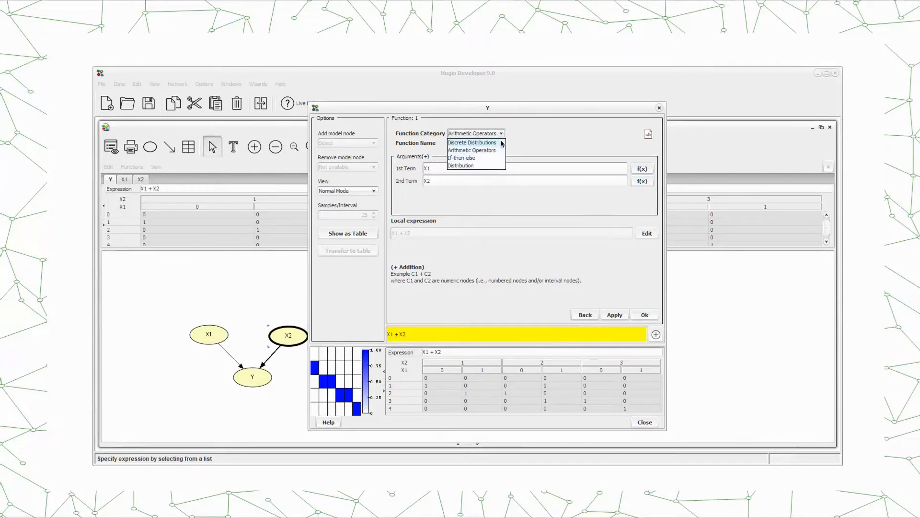
click(471, 149)
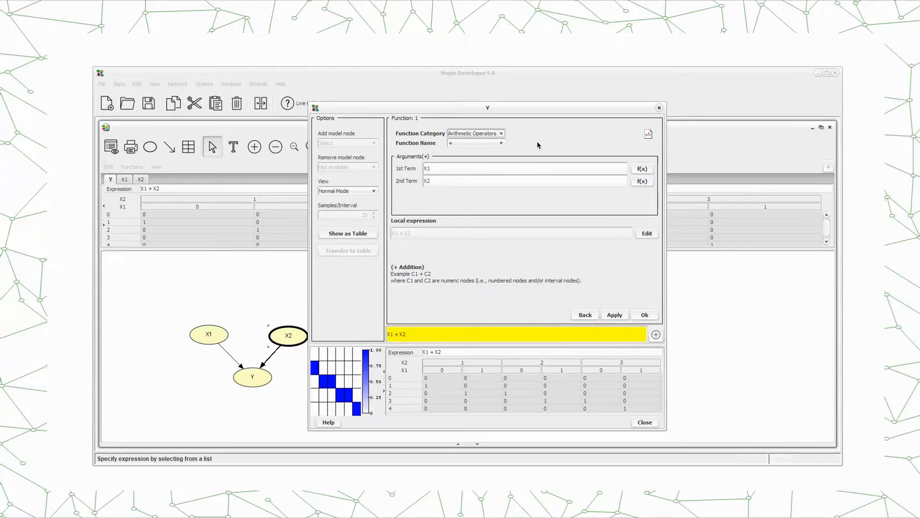
mouse_move(252, 384)
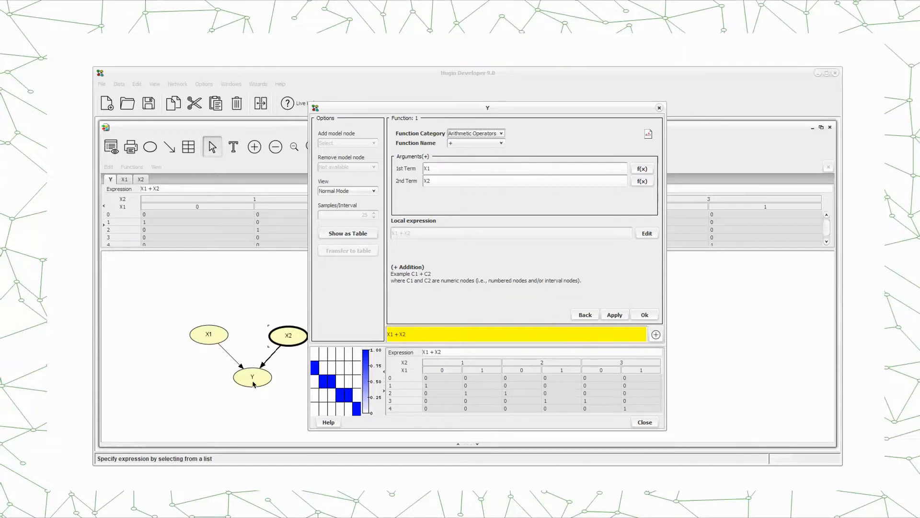
mouse_move(450, 229)
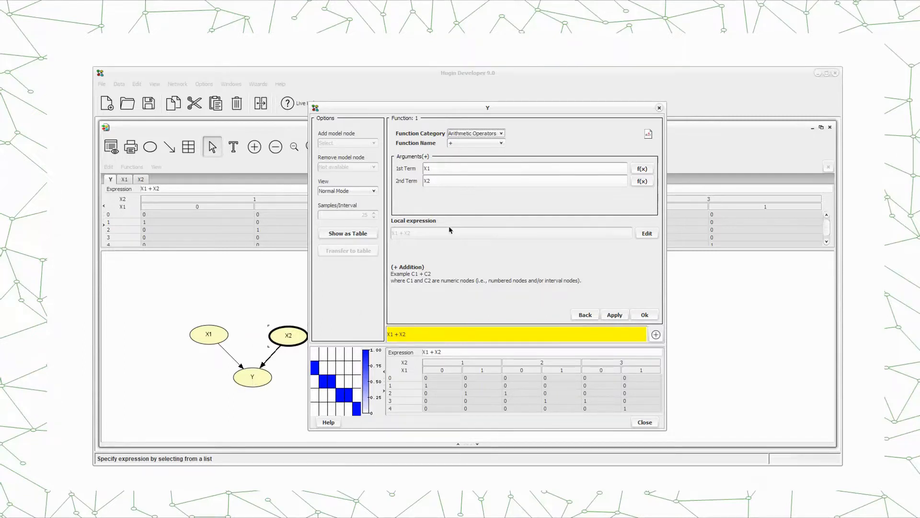
click(501, 143)
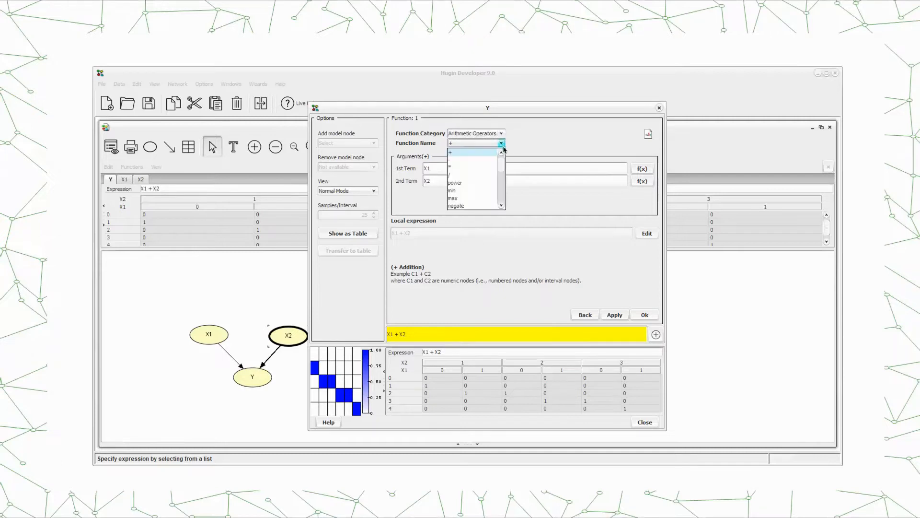
scroll(down, 3)
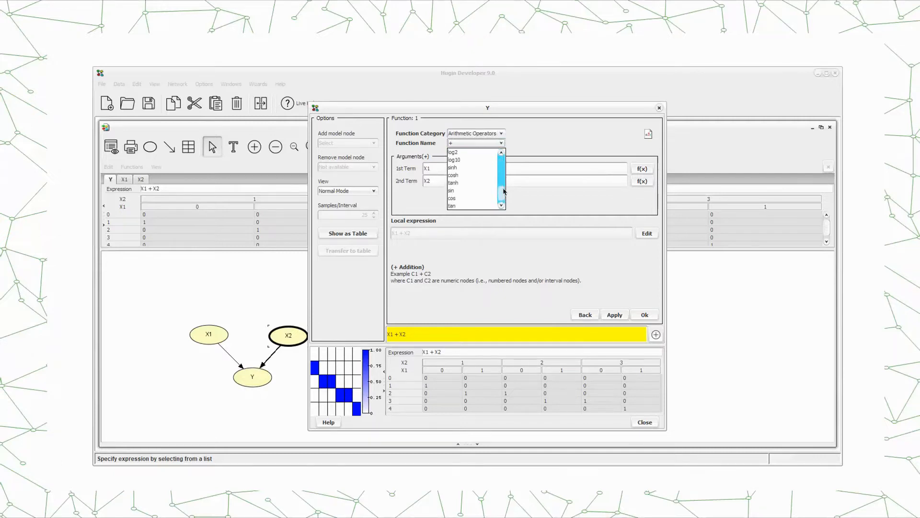
click(475, 143)
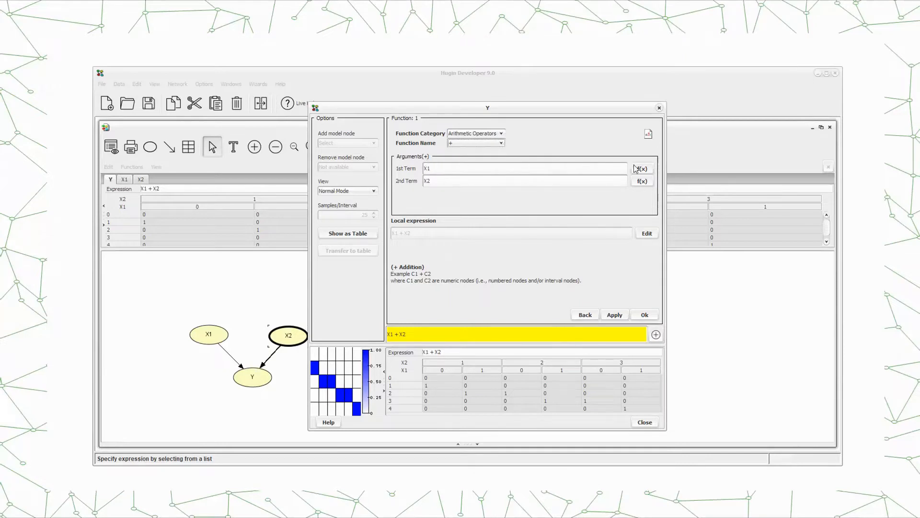
Replace the first addition term with a nested 0 + 0, giving (0 + 0) + X2
click(641, 169)
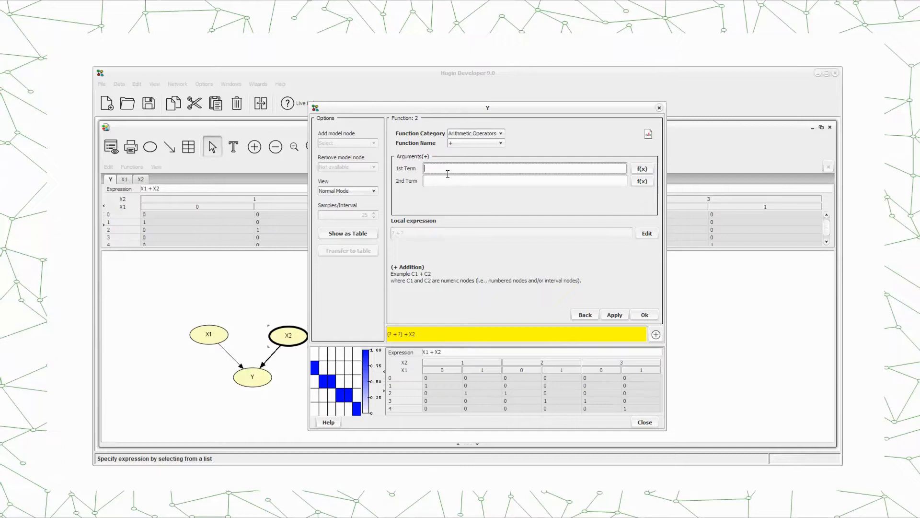
text(0)
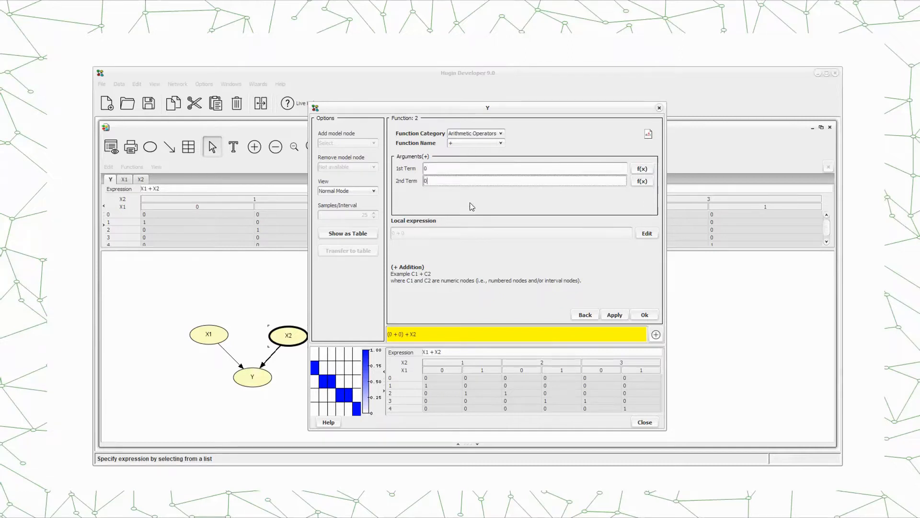
click(644, 315)
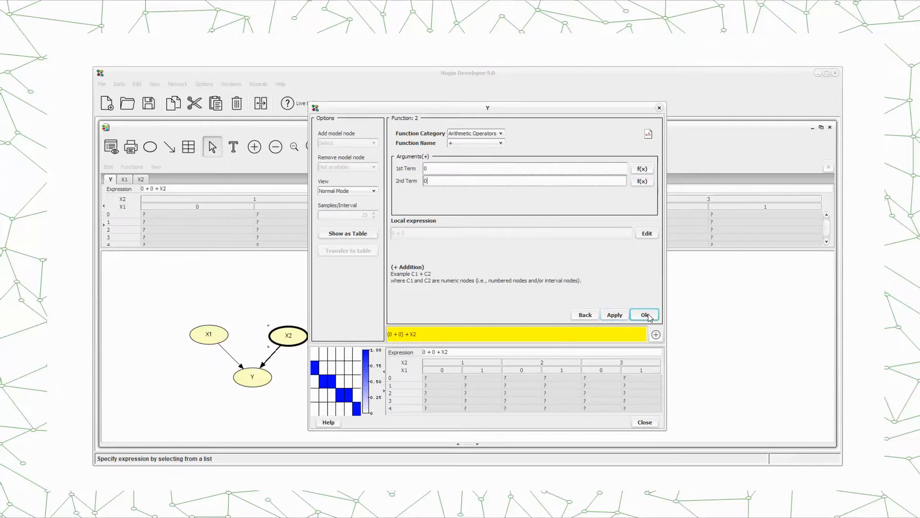
click(644, 315)
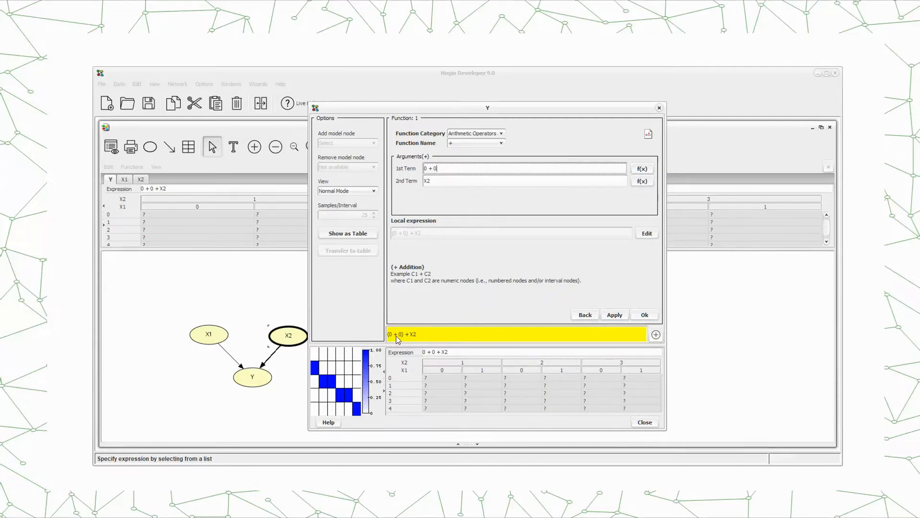
mouse_move(433, 332)
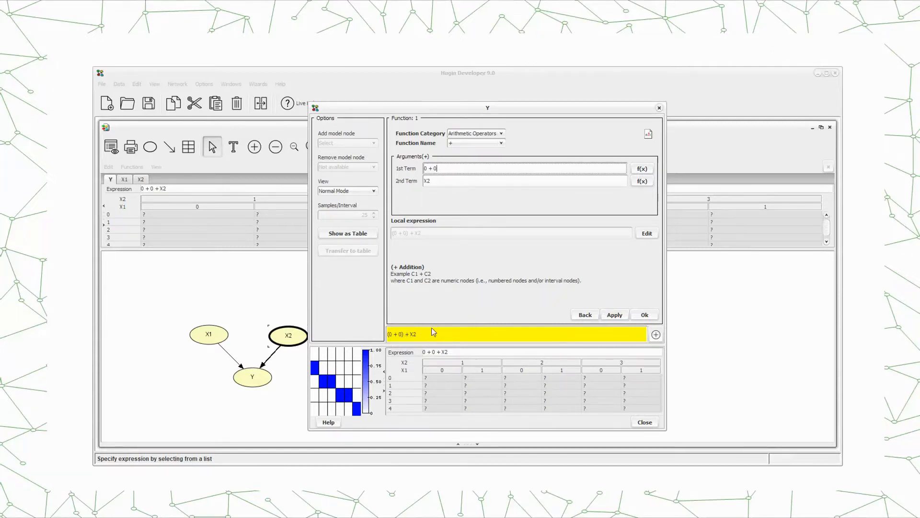
mouse_move(609, 251)
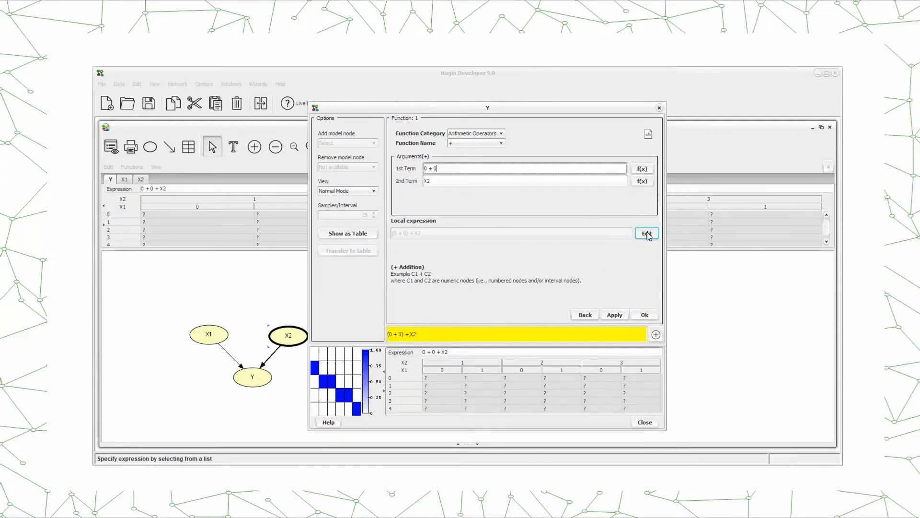
Rewrite Y's expression as X1 + X2, build and apply it, show its table and close the builder
click(647, 233)
text(X1)
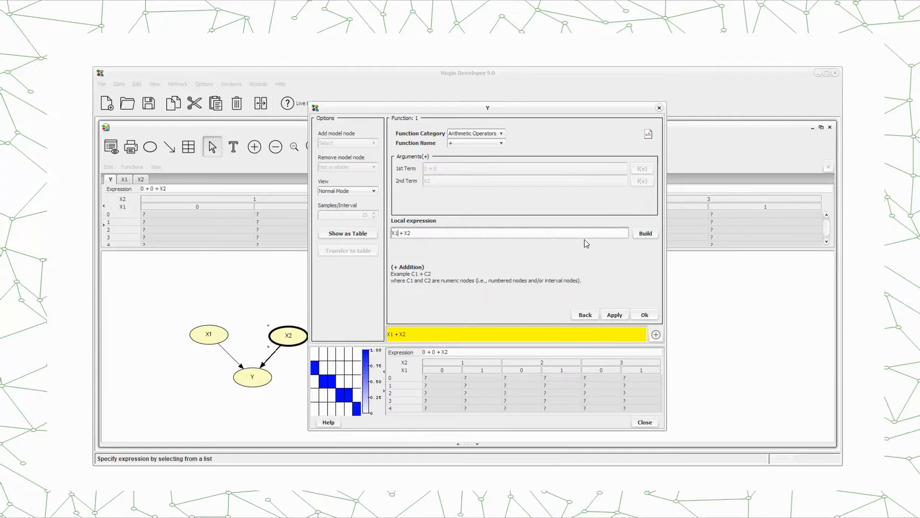
click(614, 315)
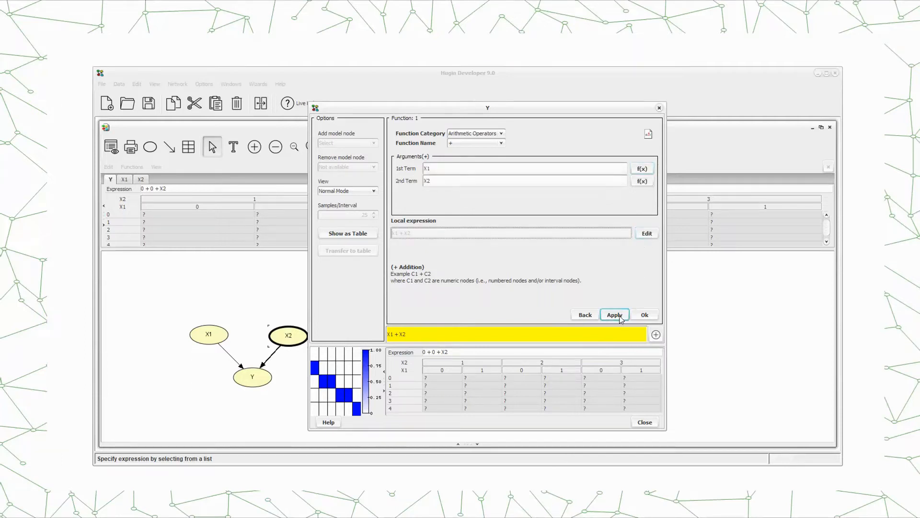
click(613, 314)
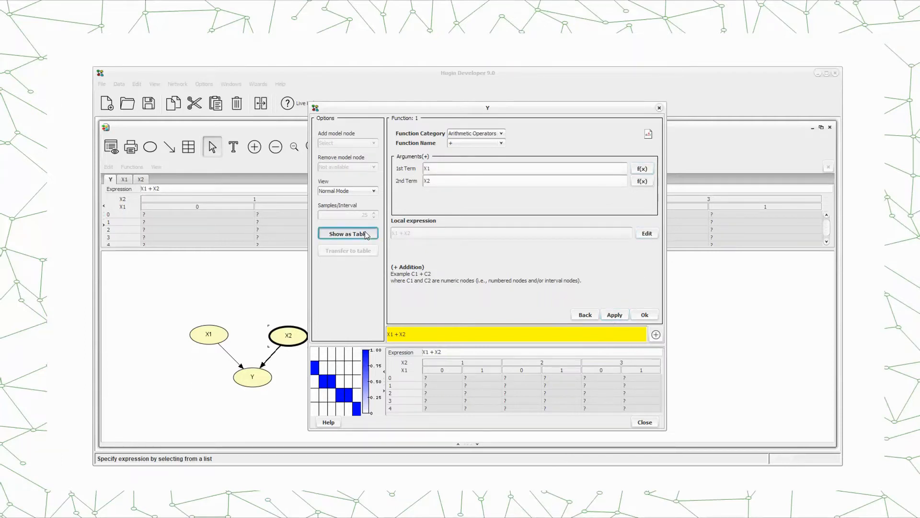
click(347, 233)
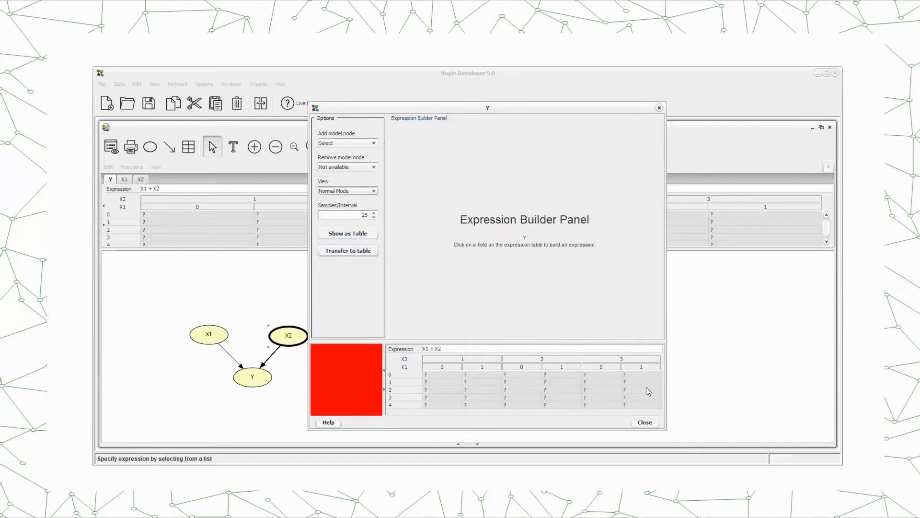
click(644, 422)
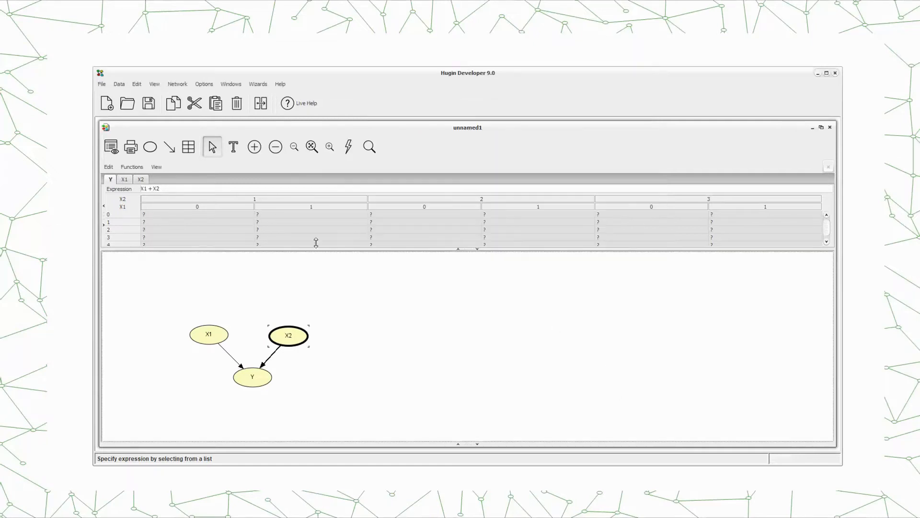
mouse_move(227, 257)
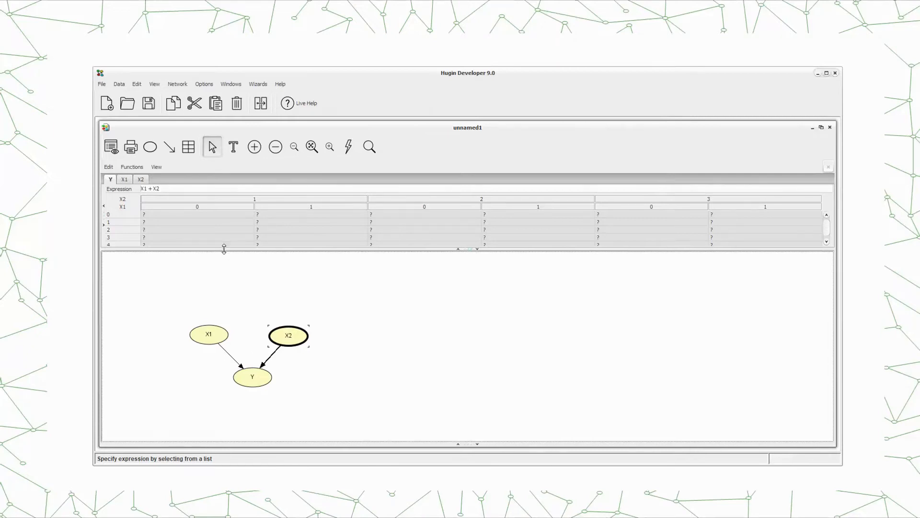
mouse_move(362, 284)
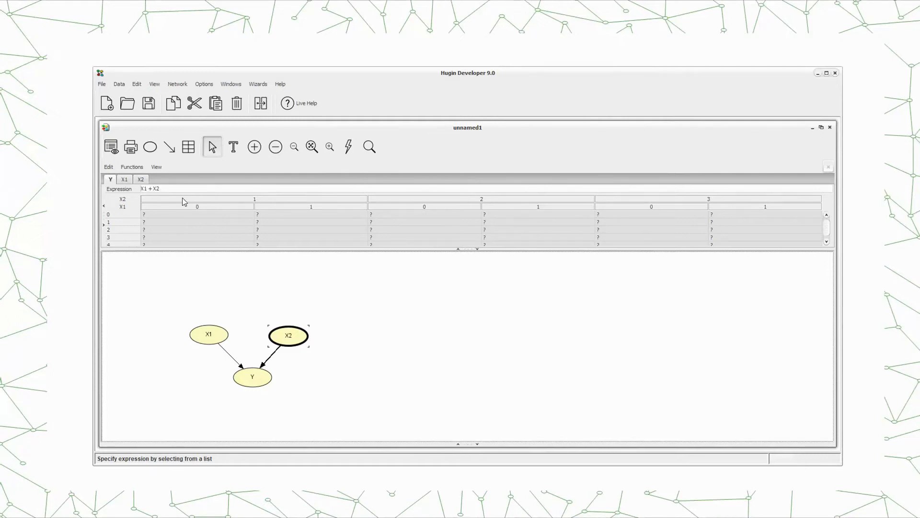
mouse_move(189, 286)
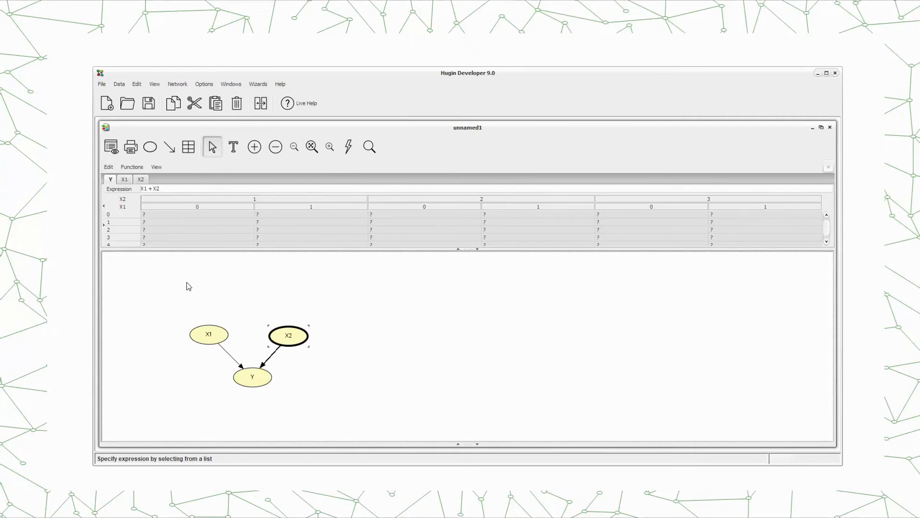
mouse_move(211, 270)
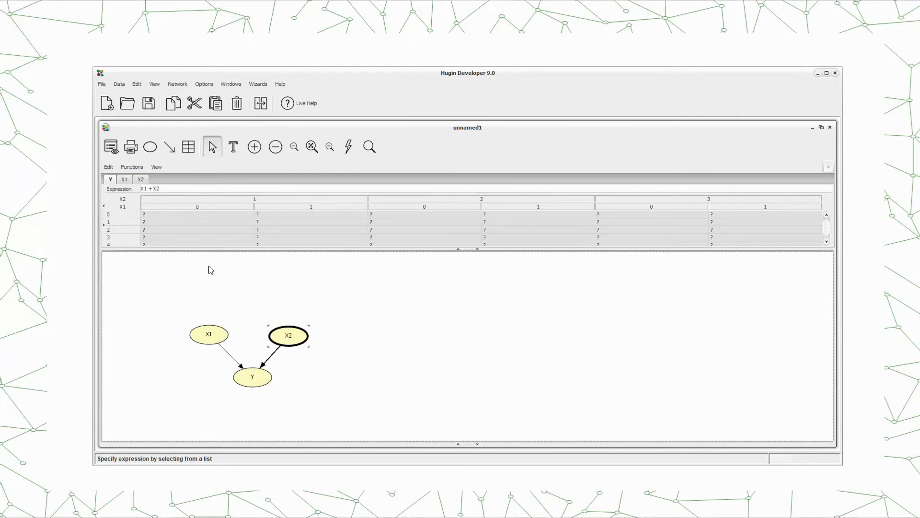